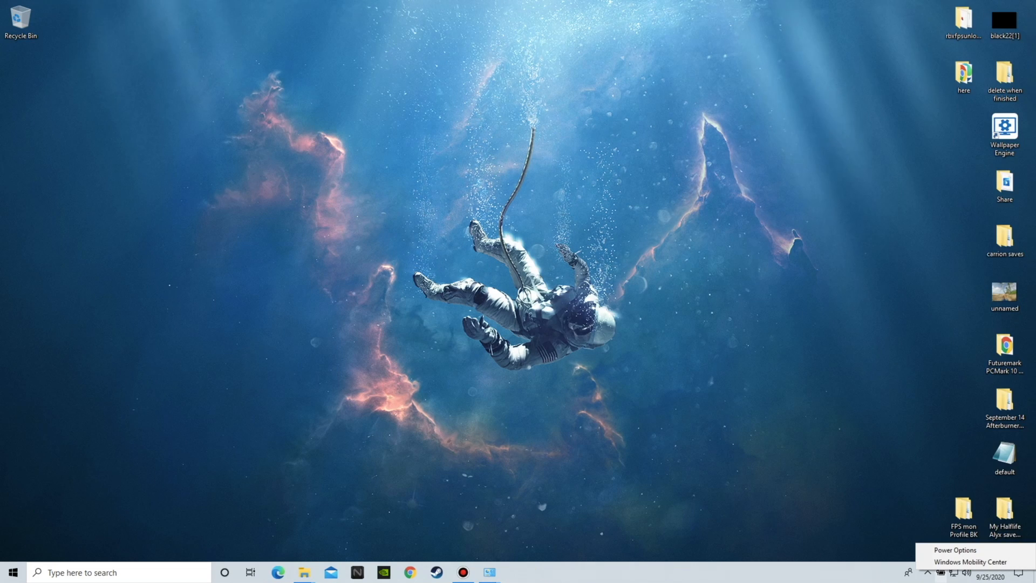
Open Power Options from the battery tray and the Balanced plan's advanced power settings.
{"action": "left_click", "coordinate": [956, 549]}
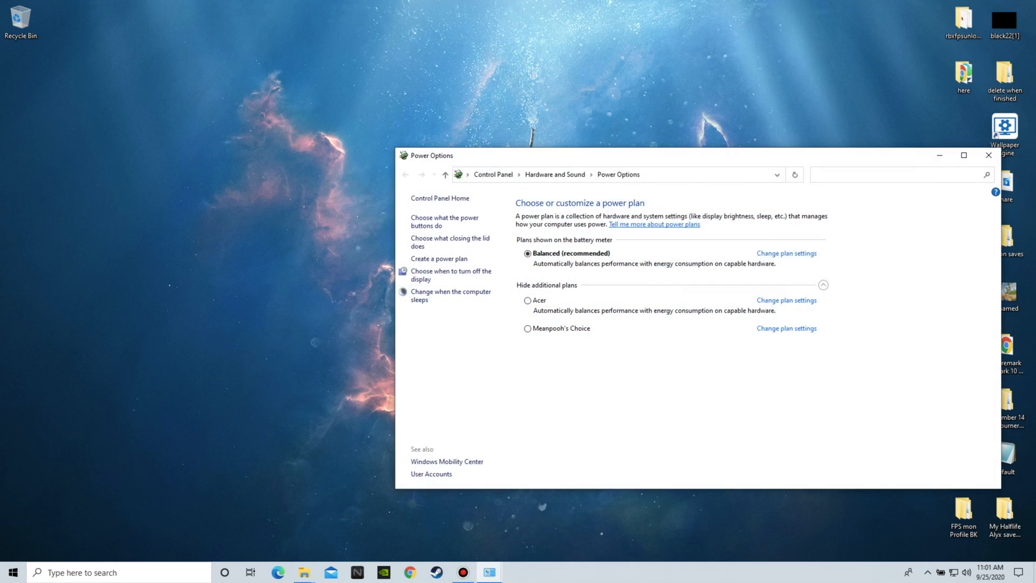
{"action": "left_click", "coordinate": [786, 253]}
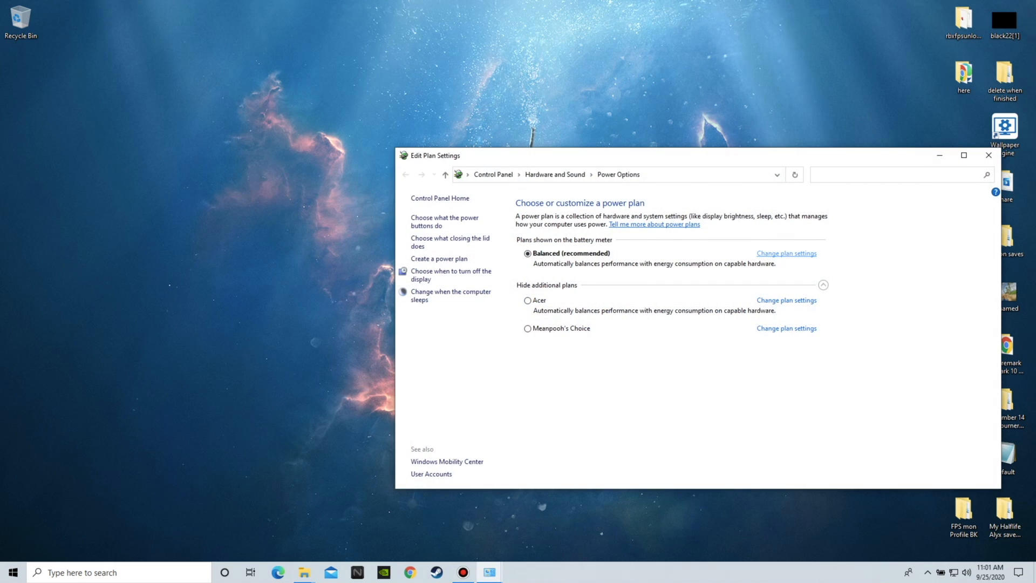
{"action": "left_click", "coordinate": [785, 253]}
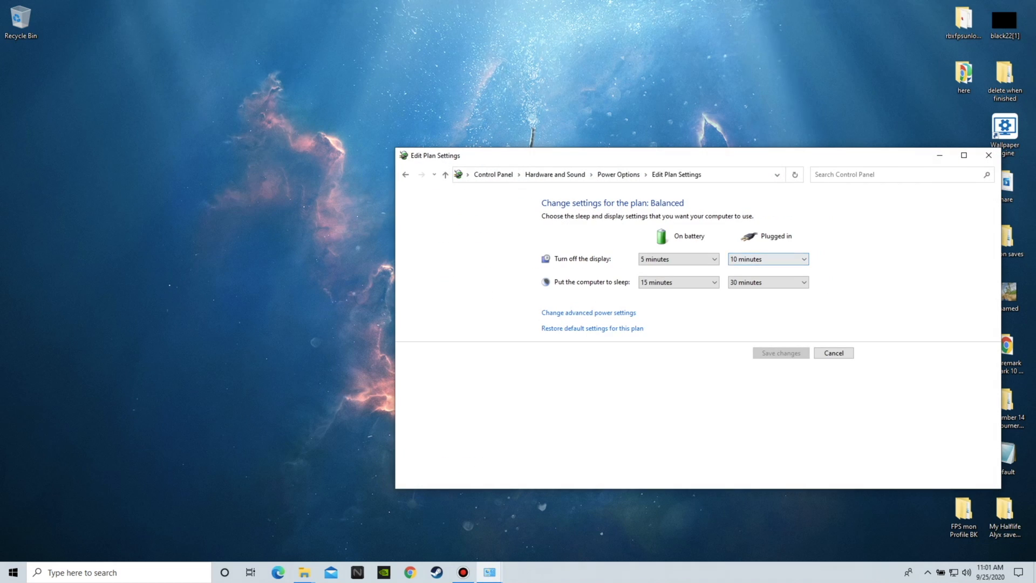
{"action": "left_click", "coordinate": [588, 313]}
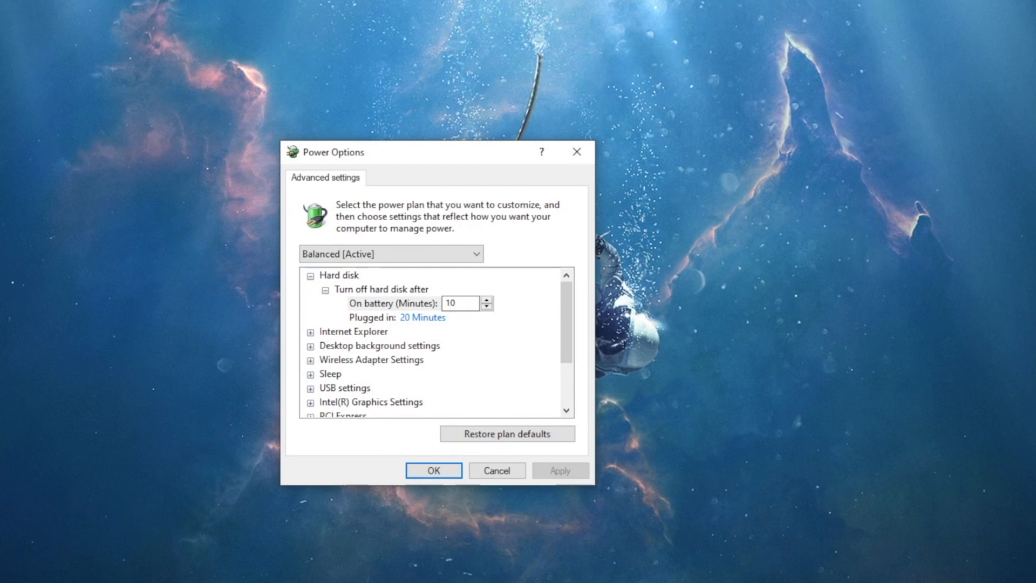
Open the plugged-in 'Turn off hard disk after' value (20 minutes) for editing.
{"action": "left_click", "coordinate": [422, 317]}
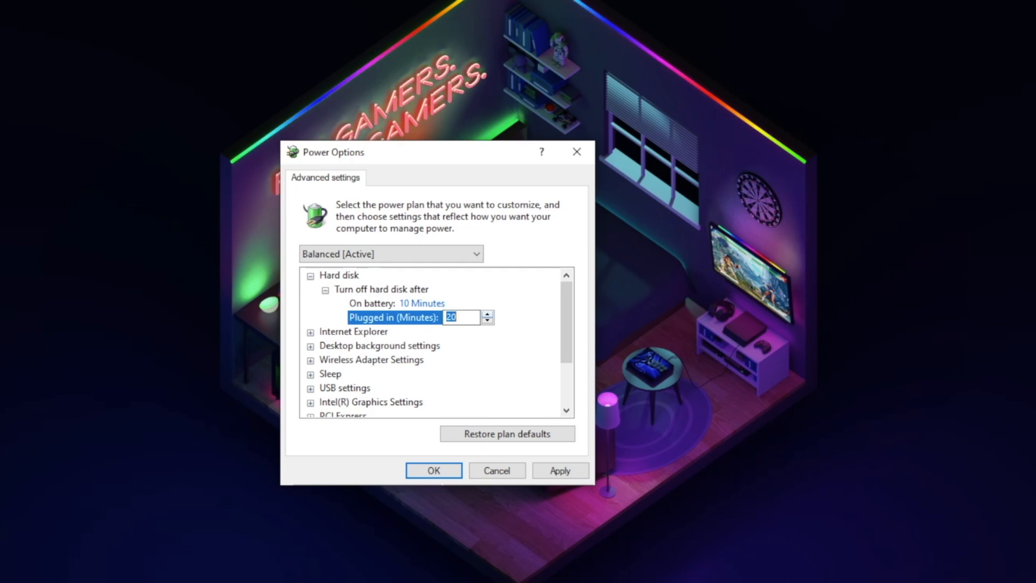
Expand Internet Explorer > JavaScript Timer Frequency and show the plugged-in Maximum Performance choices.
{"action": "left_click", "coordinate": [311, 332]}
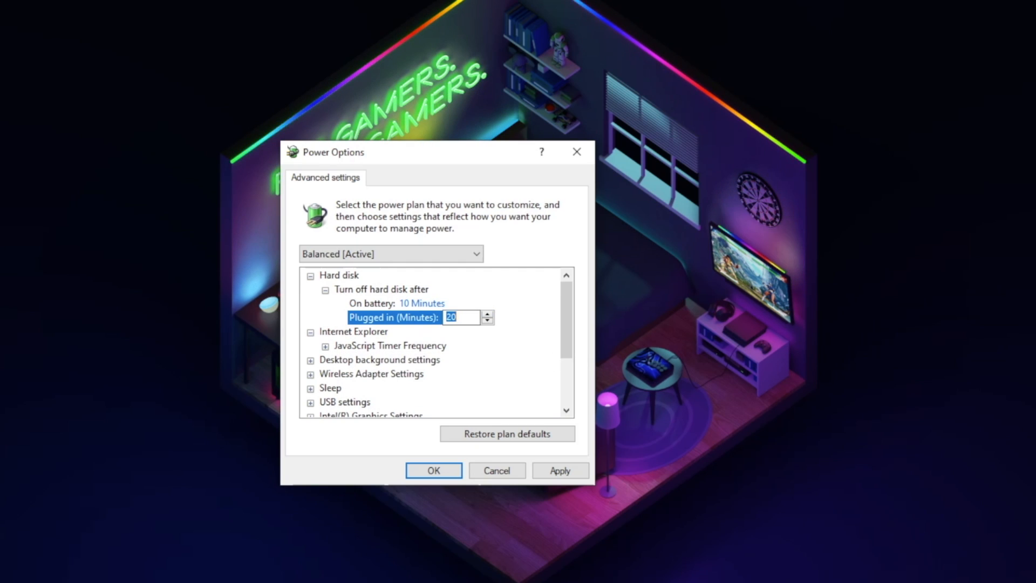
{"action": "left_click", "coordinate": [390, 345]}
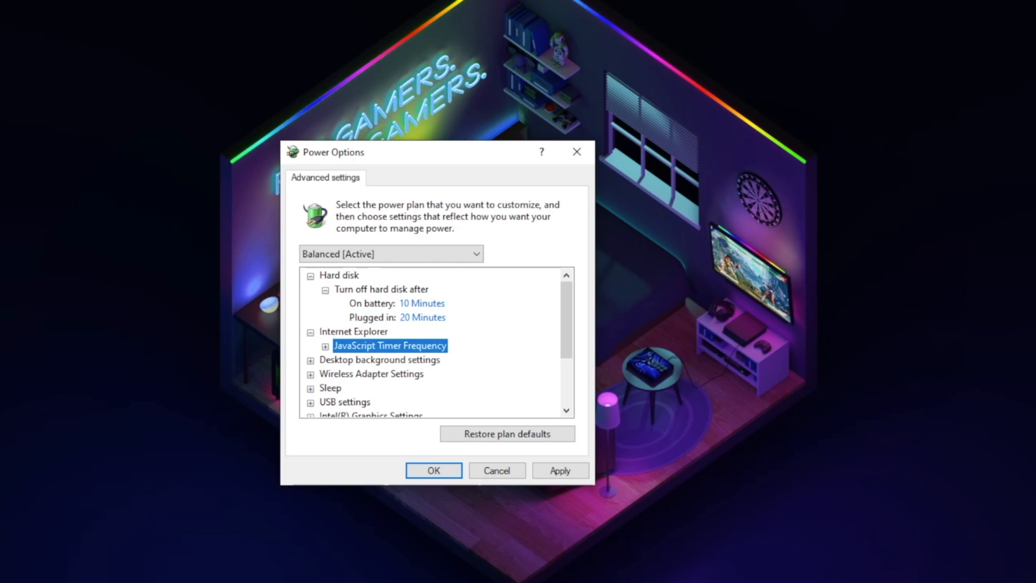
{"action": "left_click", "coordinate": [324, 346]}
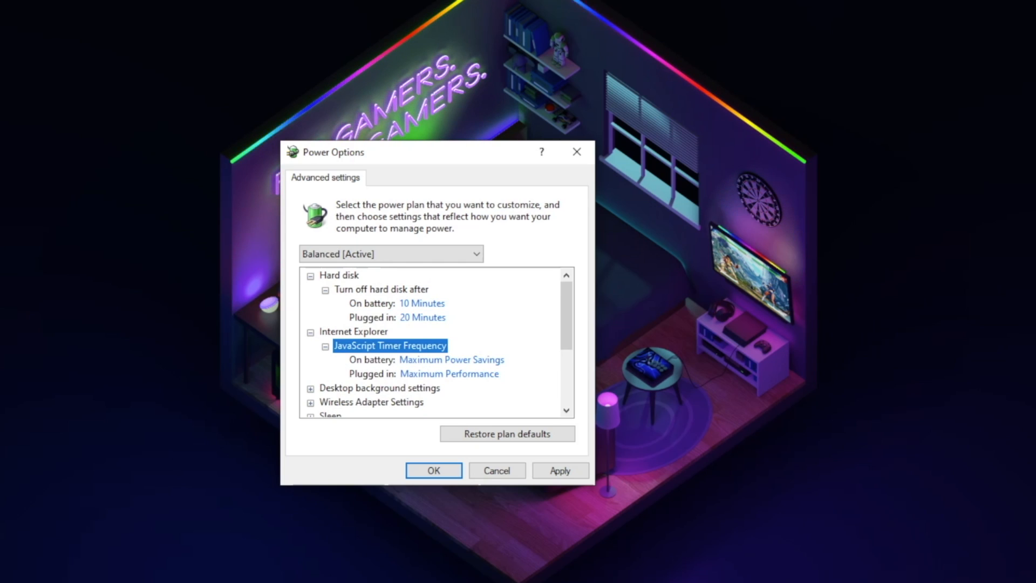
{"action": "scroll", "scroll_direction": "down", "scroll_amount": 3}
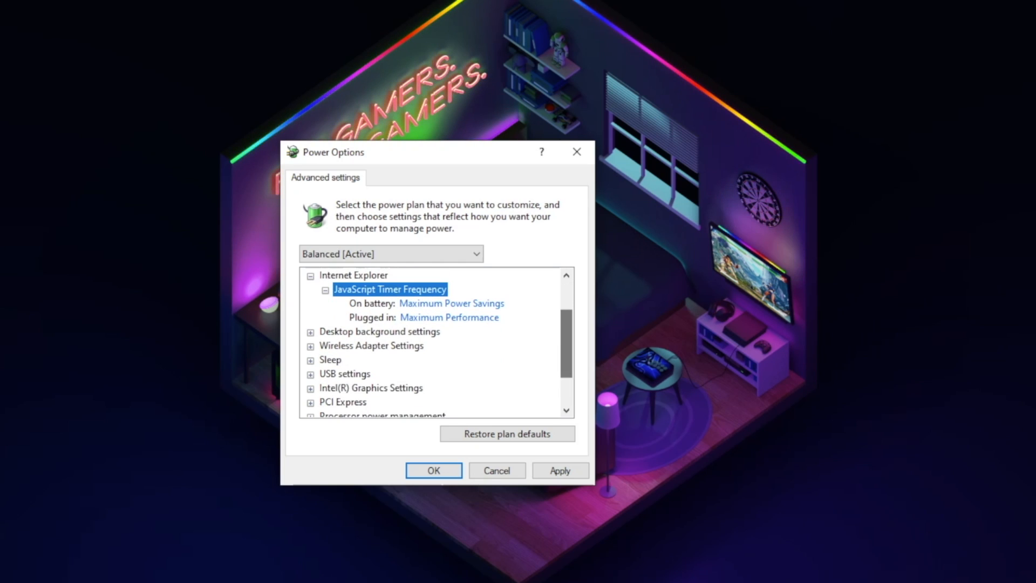
{"action": "left_click", "coordinate": [449, 317]}
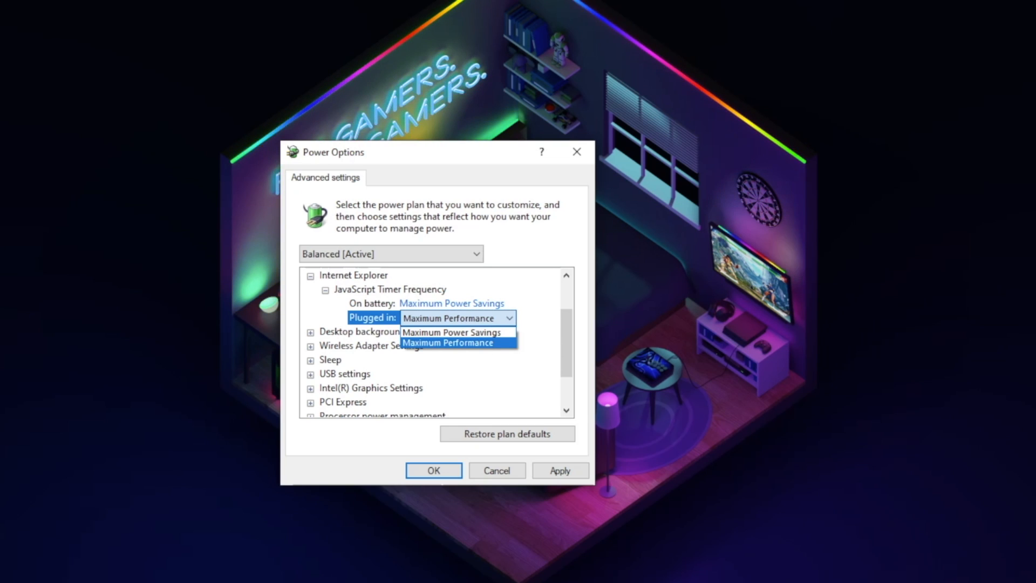
{"action": "mouse_move", "coordinate": [452, 333]}
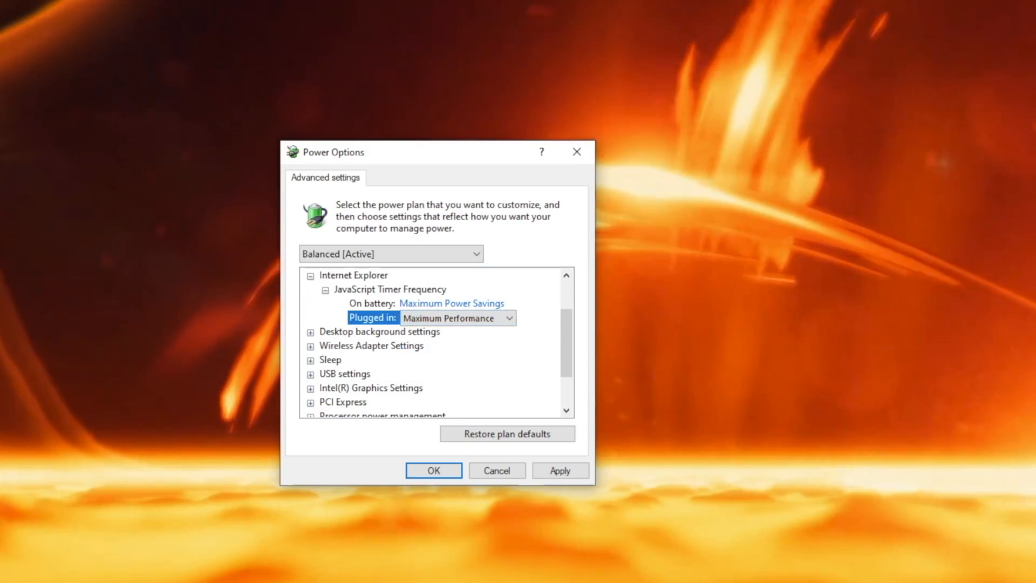
Collapse Internet Explorer and expand Desktop background settings > Slide show's plugged-in value.
{"action": "left_click", "coordinate": [379, 289]}
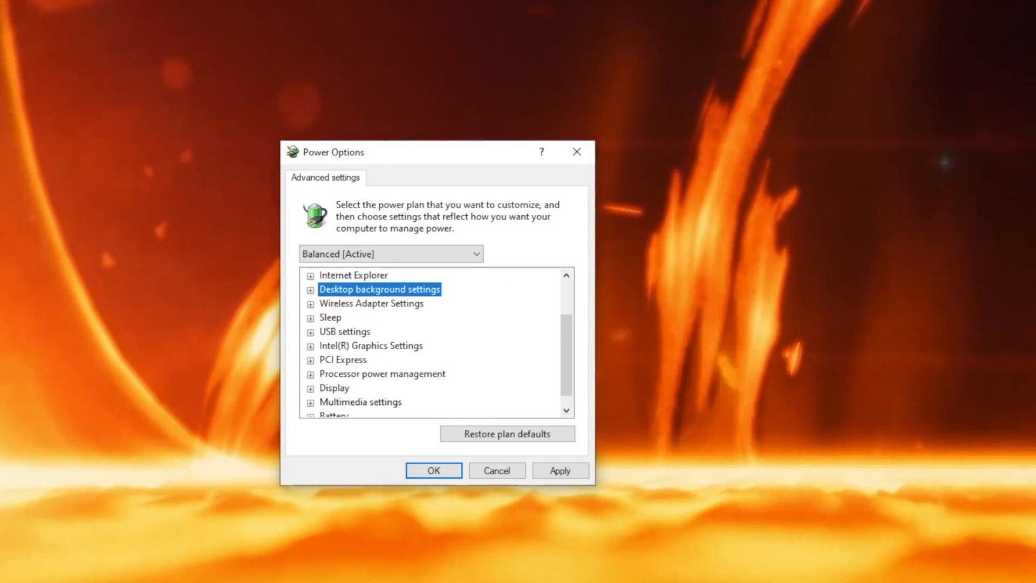
{"action": "left_click", "coordinate": [310, 289]}
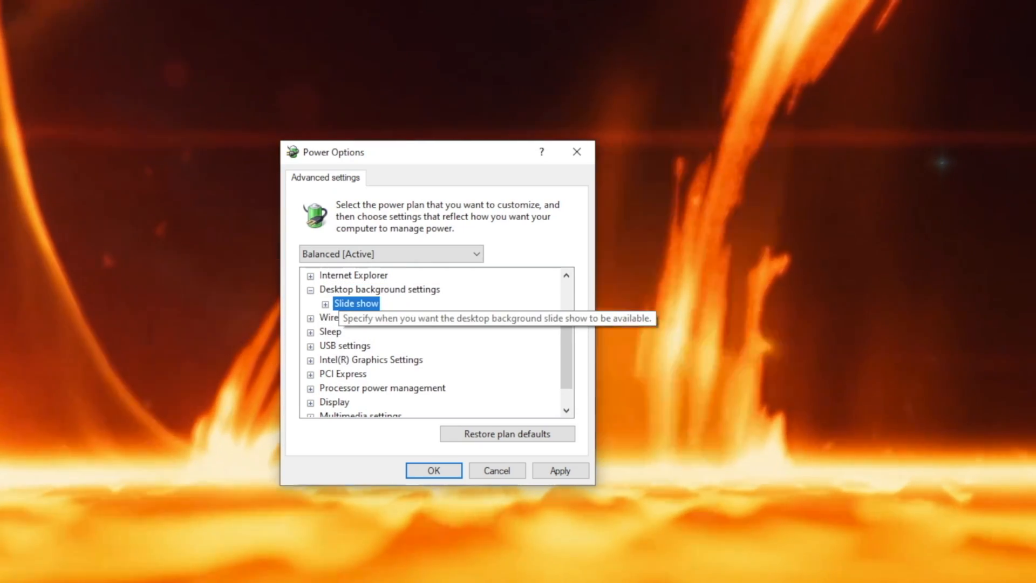
{"action": "left_click", "coordinate": [325, 304]}
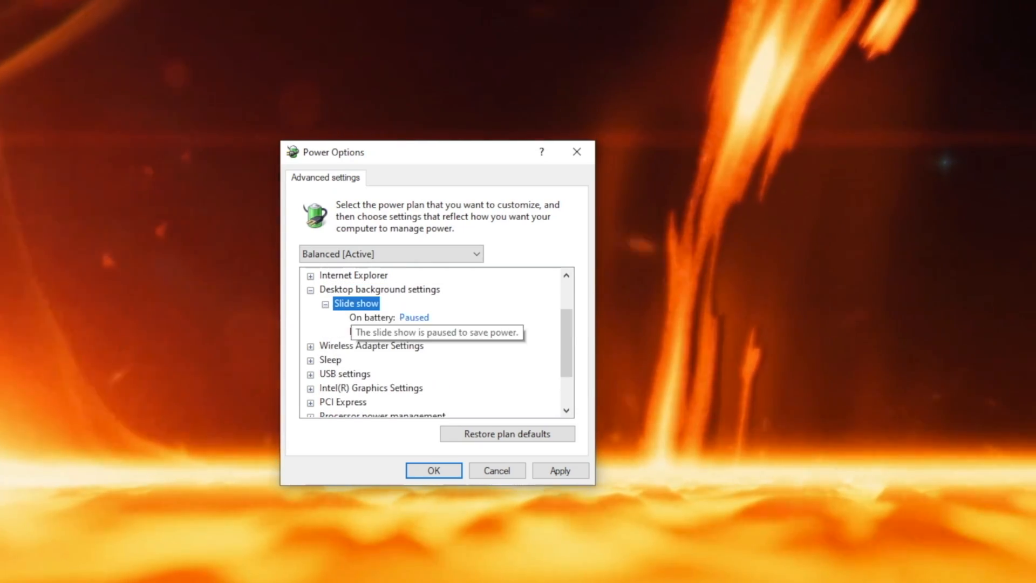
{"action": "left_click", "coordinate": [452, 331]}
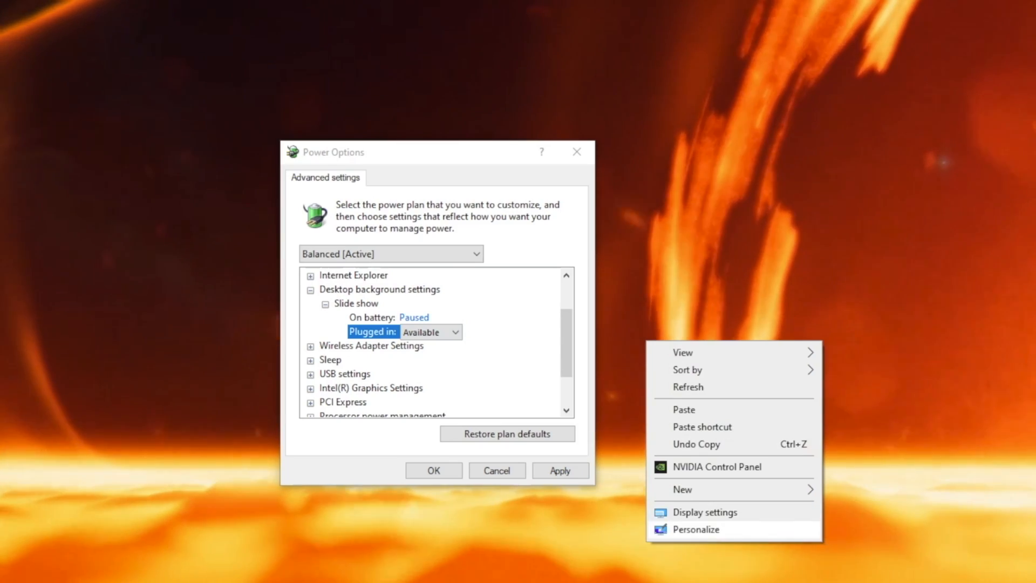
View Personalize > Background, then list the plugged-in slide show choices (Available, Paused).
{"action": "left_click", "coordinate": [697, 529]}
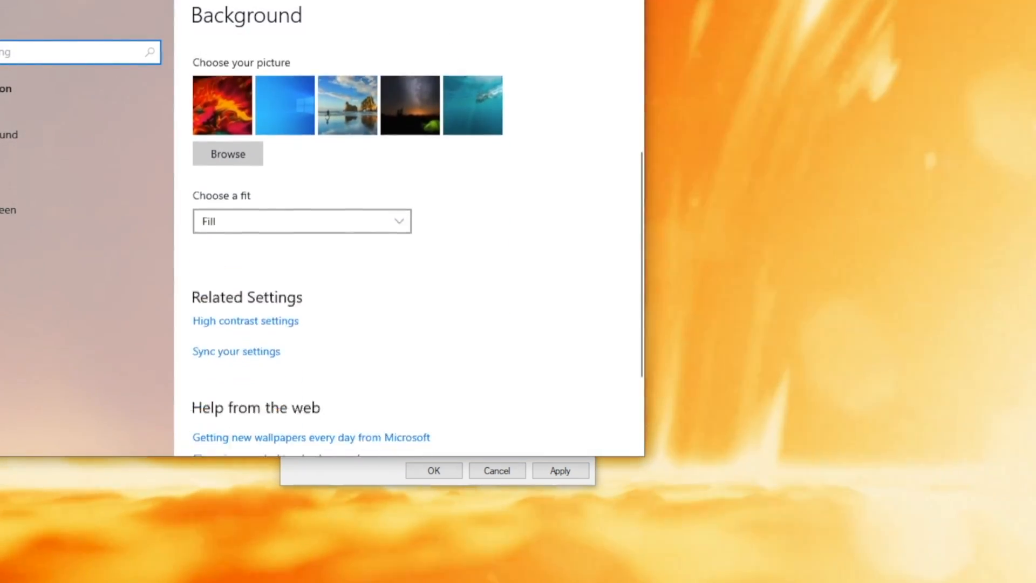
{"action": "scroll", "scroll_direction": "down", "scroll_amount": 3}
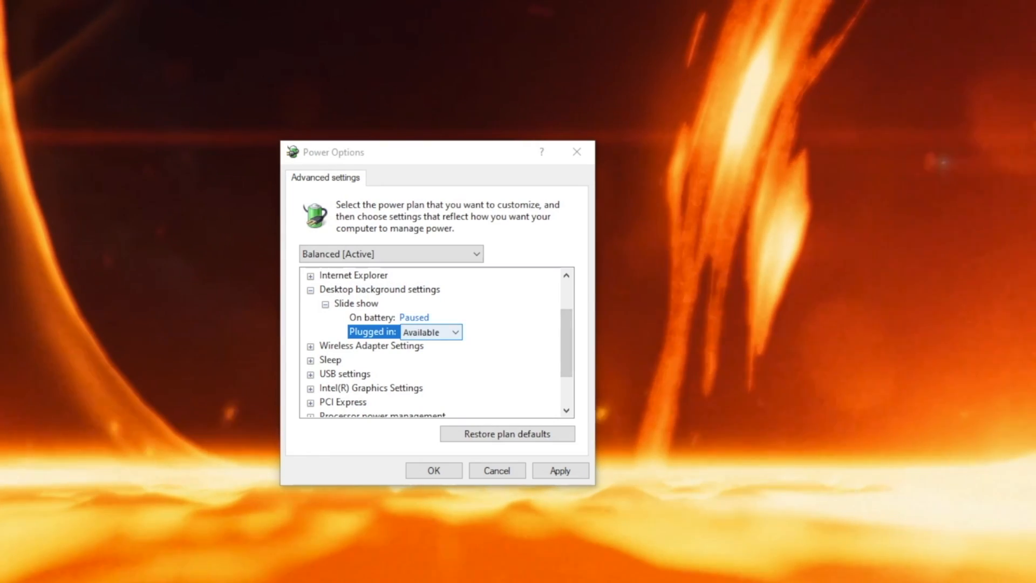
{"action": "left_click", "coordinate": [455, 332]}
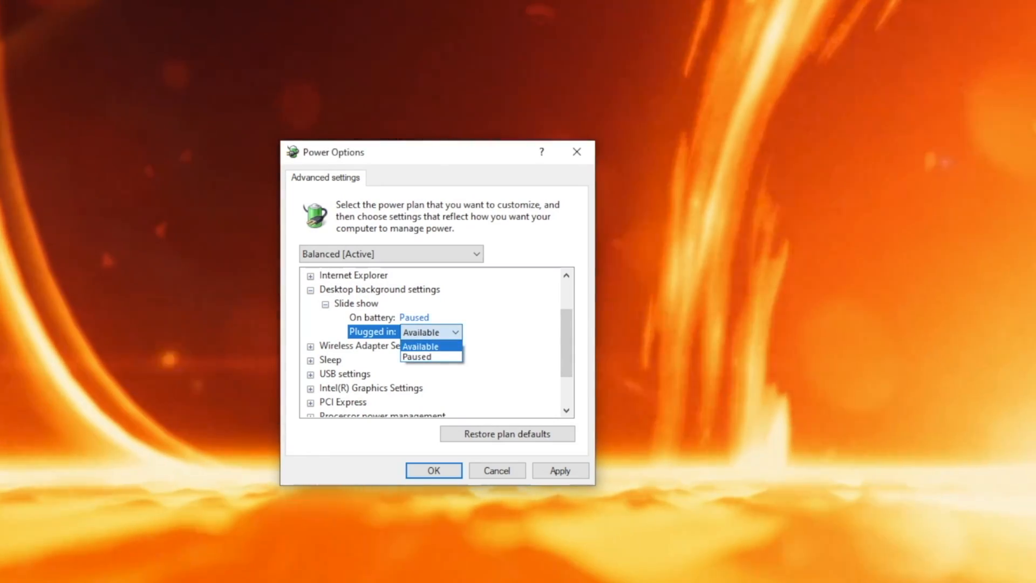
Collapse Desktop background and list Wireless Adapter Power Saving Mode's plugged-in choices.
{"action": "left_click", "coordinate": [311, 289]}
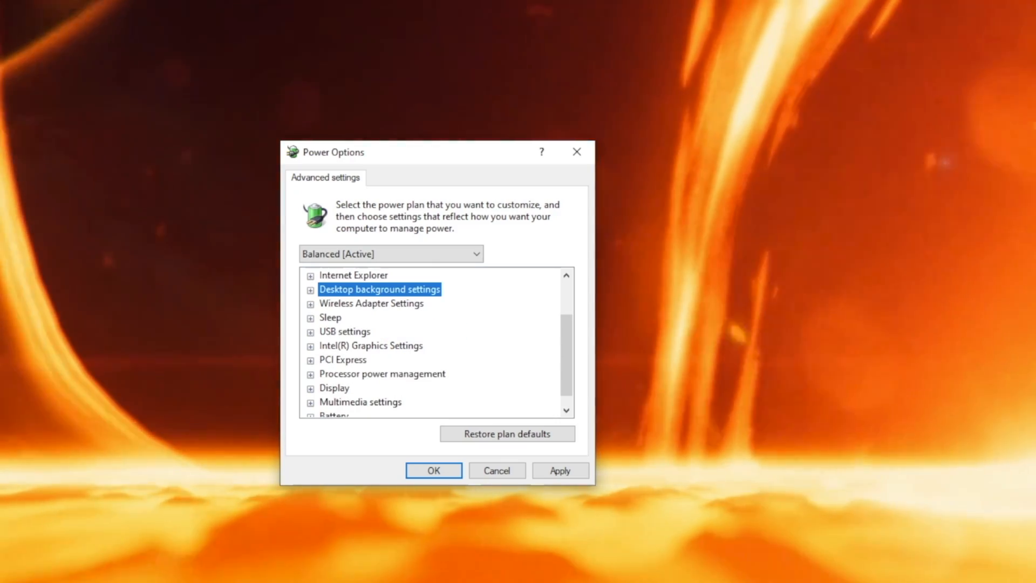
{"action": "left_click", "coordinate": [370, 304]}
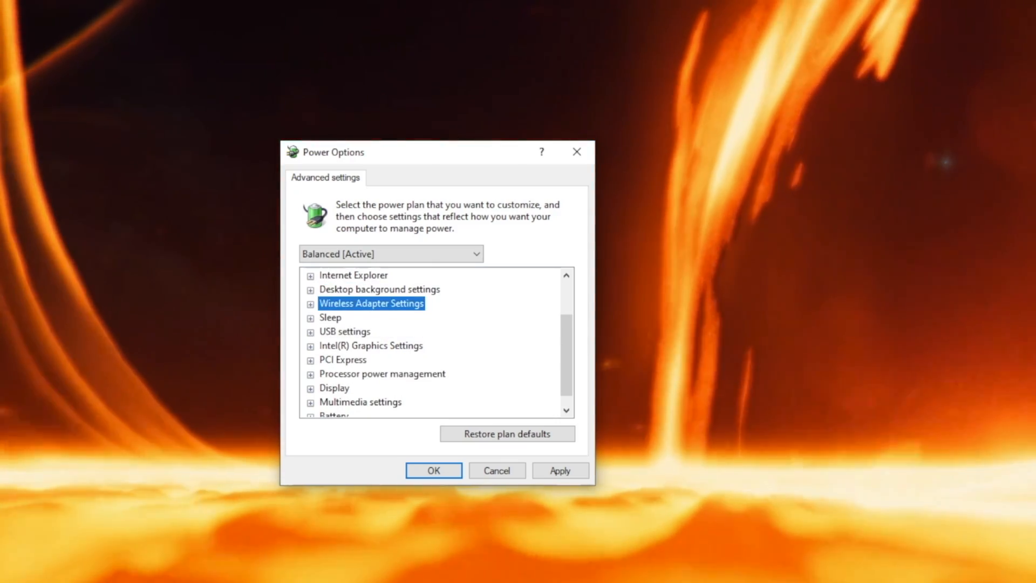
{"action": "left_click", "coordinate": [311, 303]}
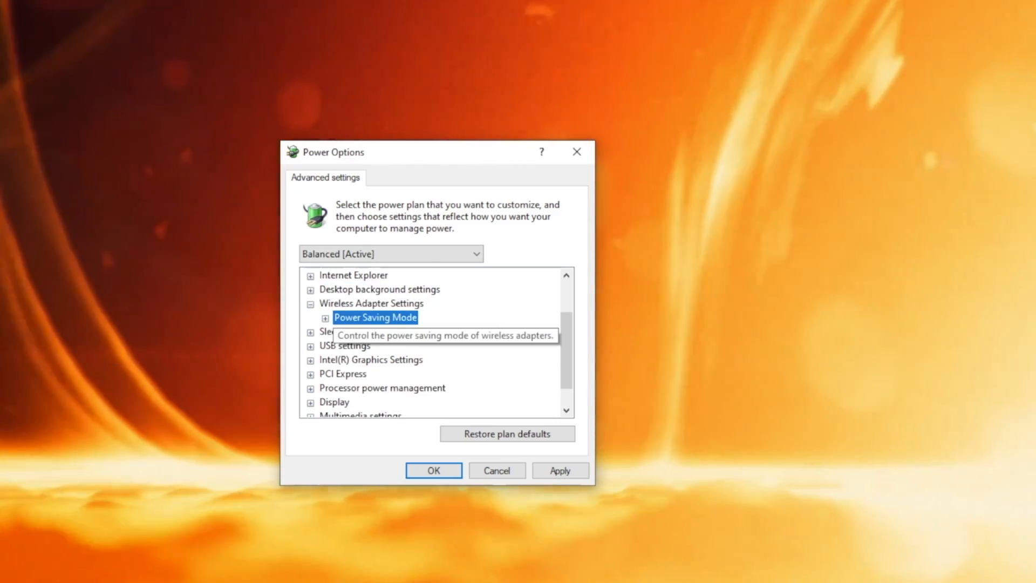
{"action": "left_click", "coordinate": [325, 318]}
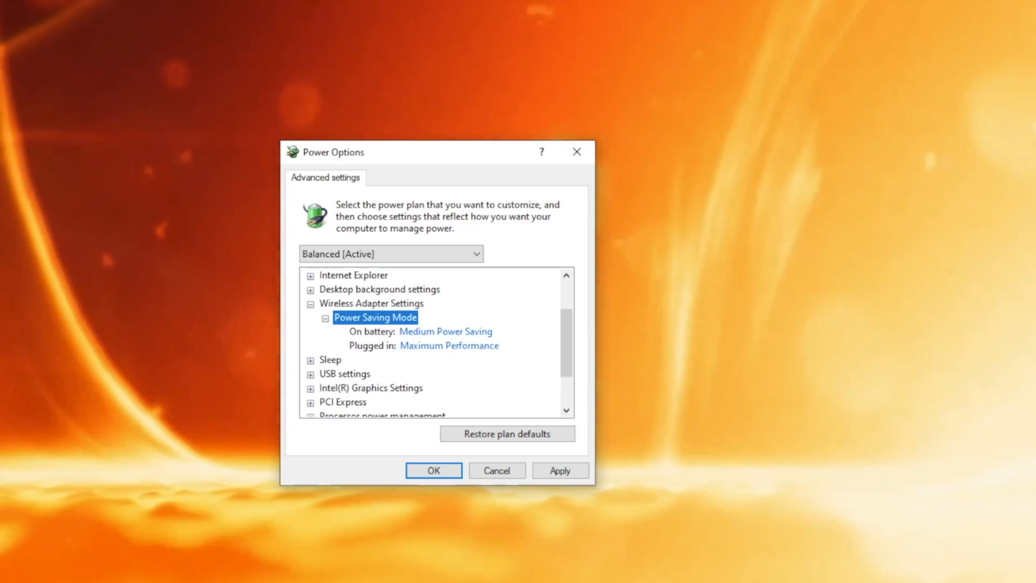
{"action": "left_click", "coordinate": [449, 345]}
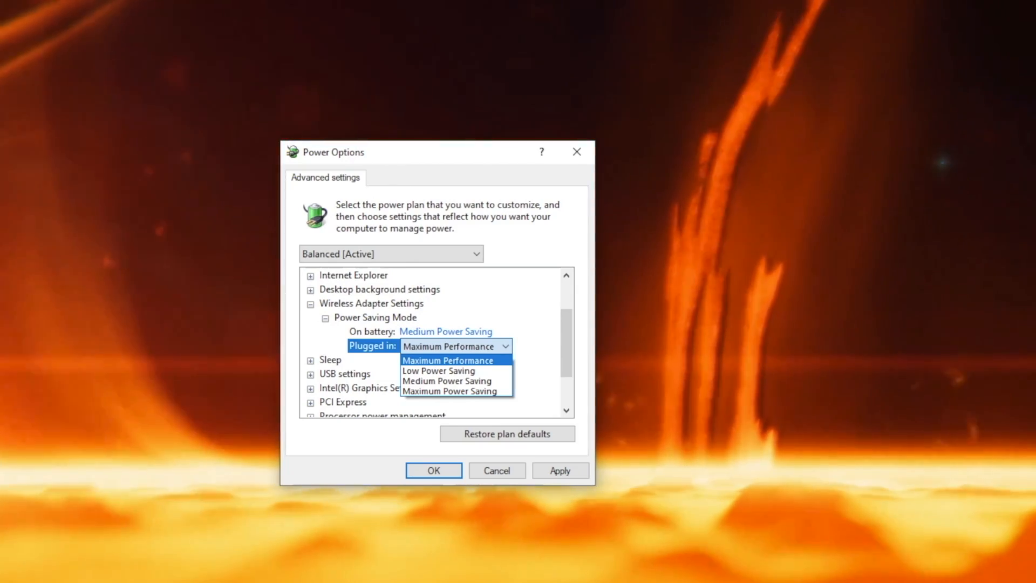
{"action": "mouse_move", "coordinate": [439, 370]}
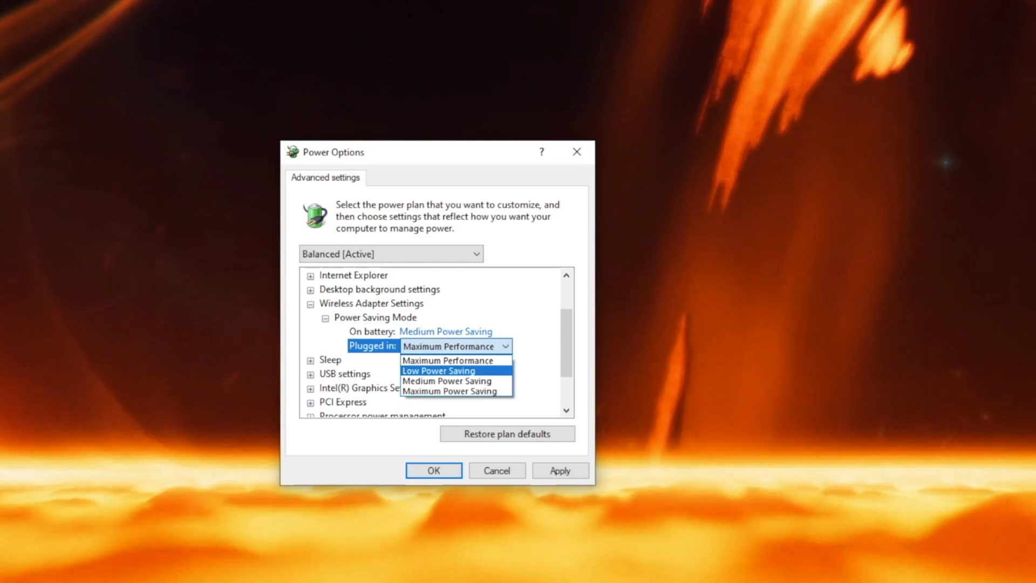
{"action": "mouse_move", "coordinate": [447, 380]}
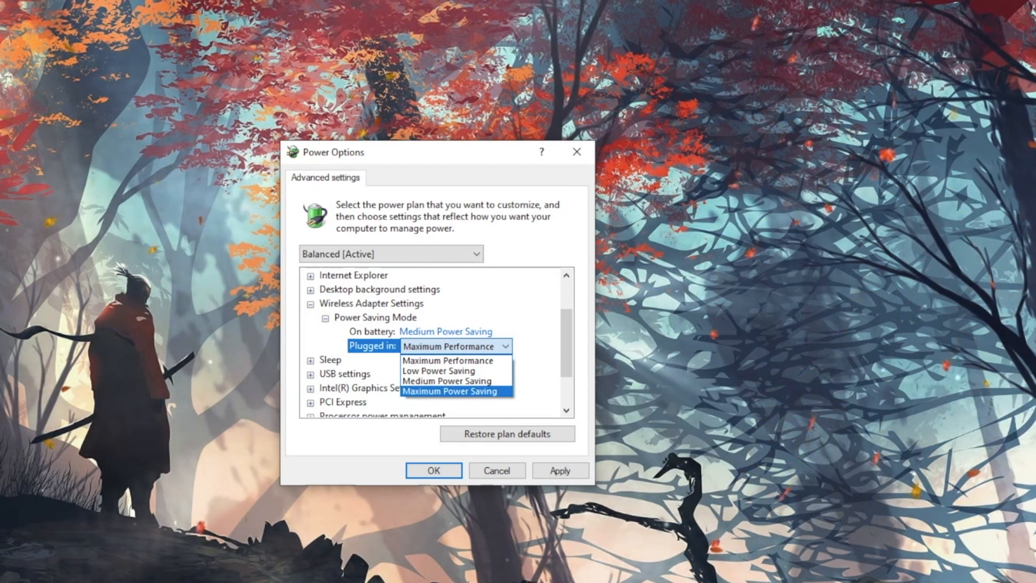
{"action": "mouse_move", "coordinate": [447, 381]}
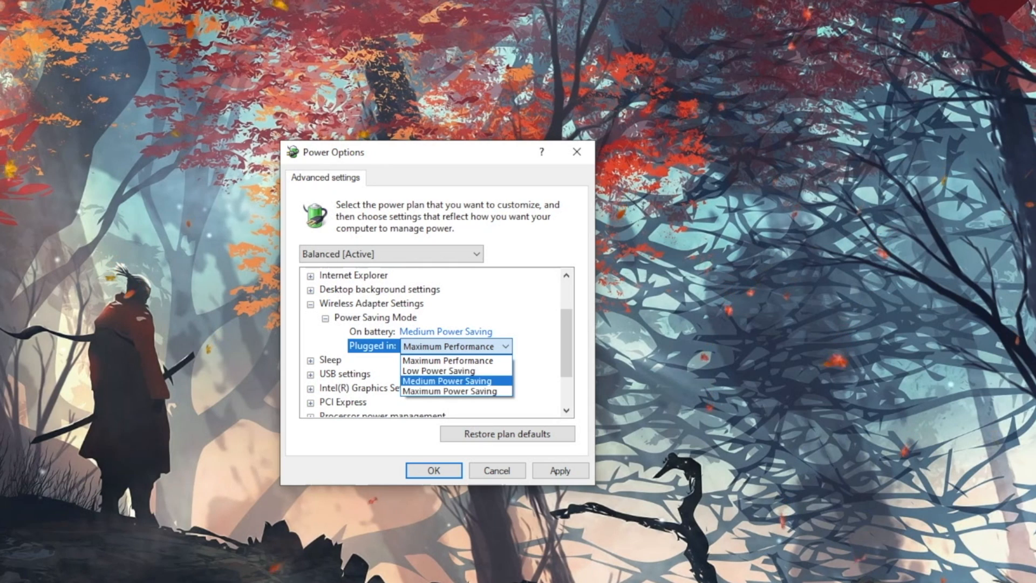
{"action": "mouse_move", "coordinate": [448, 361]}
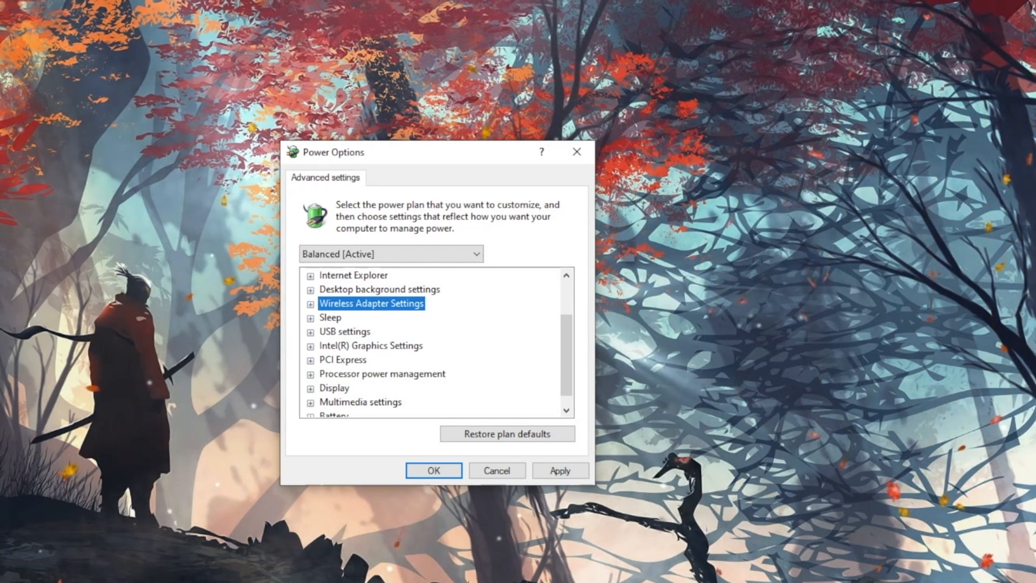
Expand Sleep and keep Allow hybrid sleep Off when plugged in.
{"action": "left_click", "coordinate": [310, 317]}
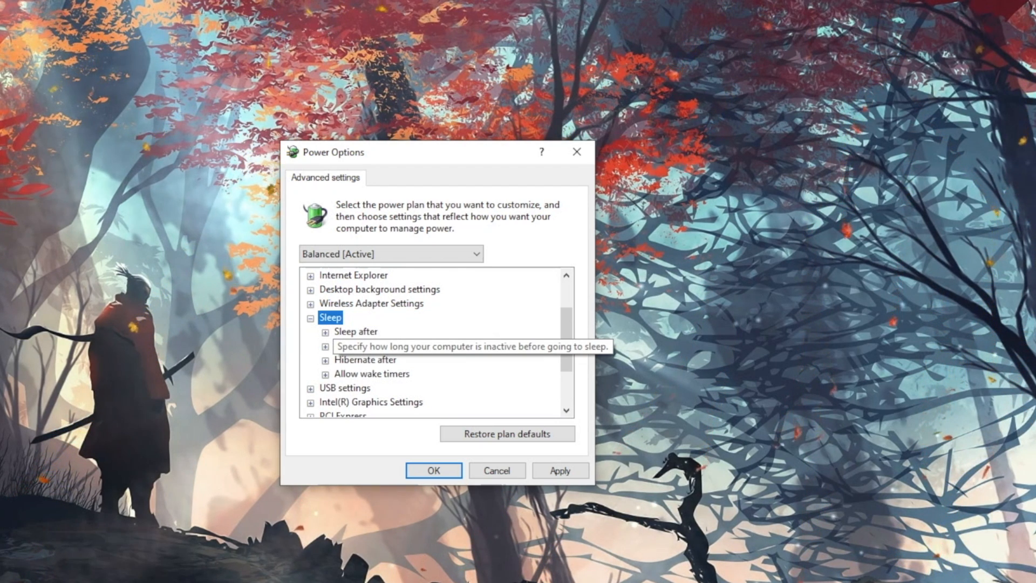
{"action": "left_click", "coordinate": [356, 331]}
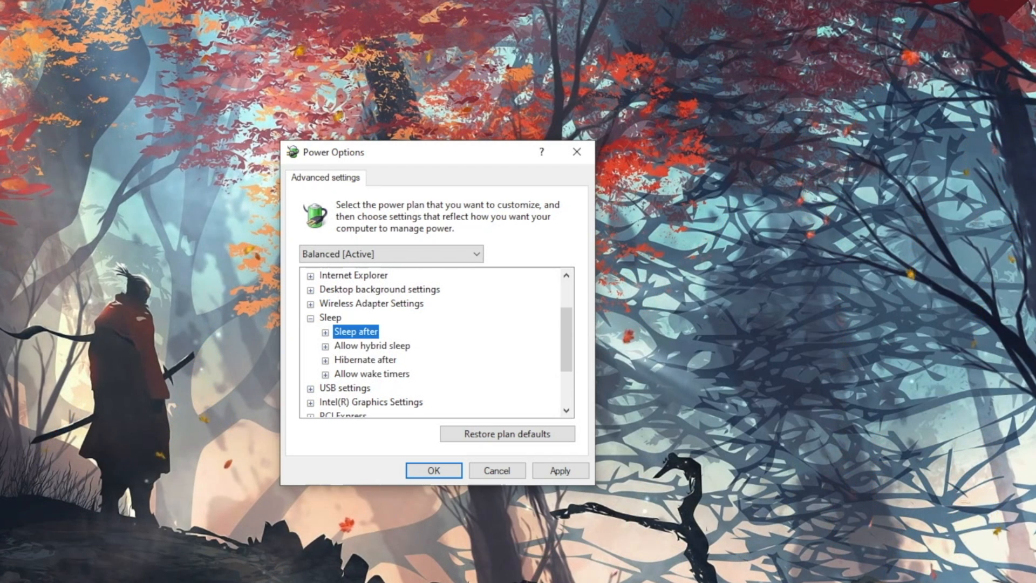
{"action": "left_click", "coordinate": [325, 332]}
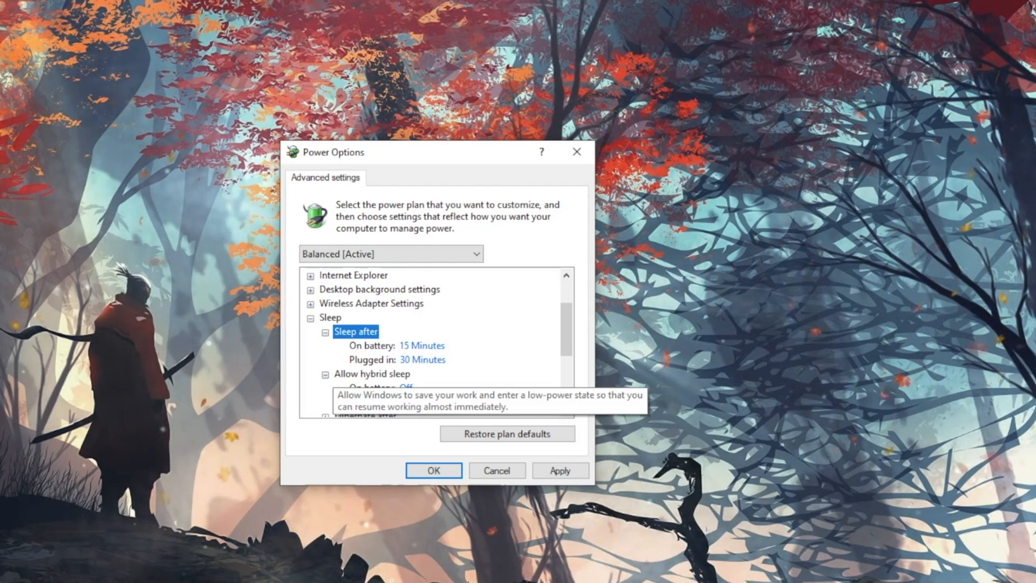
{"action": "scroll", "scroll_direction": "down", "scroll_amount": 3}
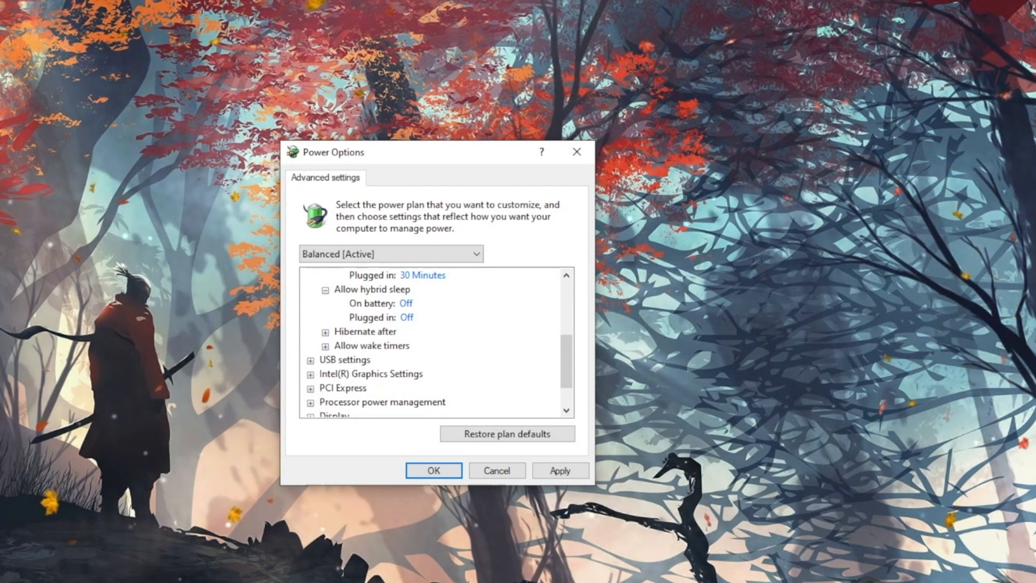
{"action": "left_click", "coordinate": [429, 317]}
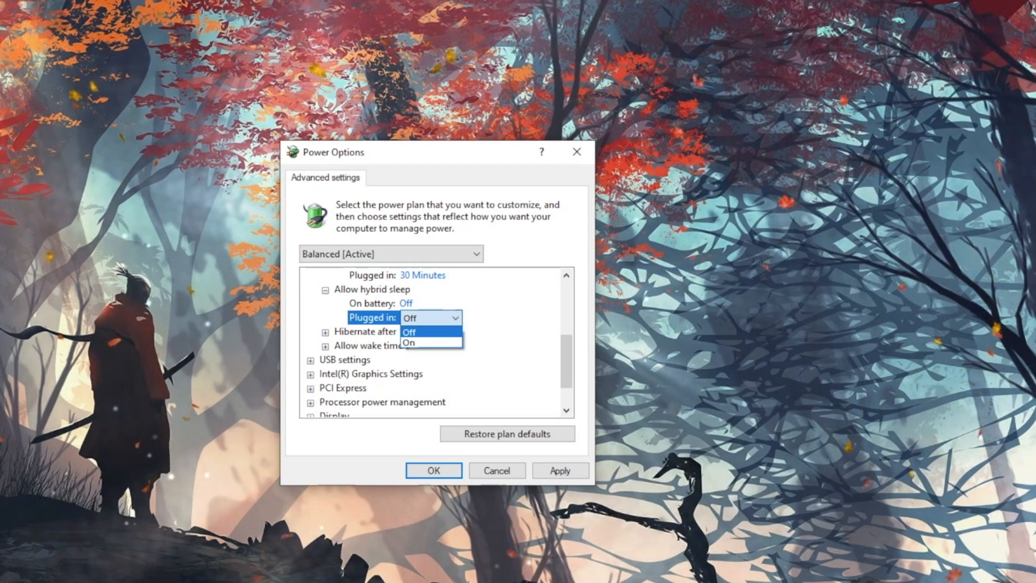
{"action": "left_click", "coordinate": [409, 332]}
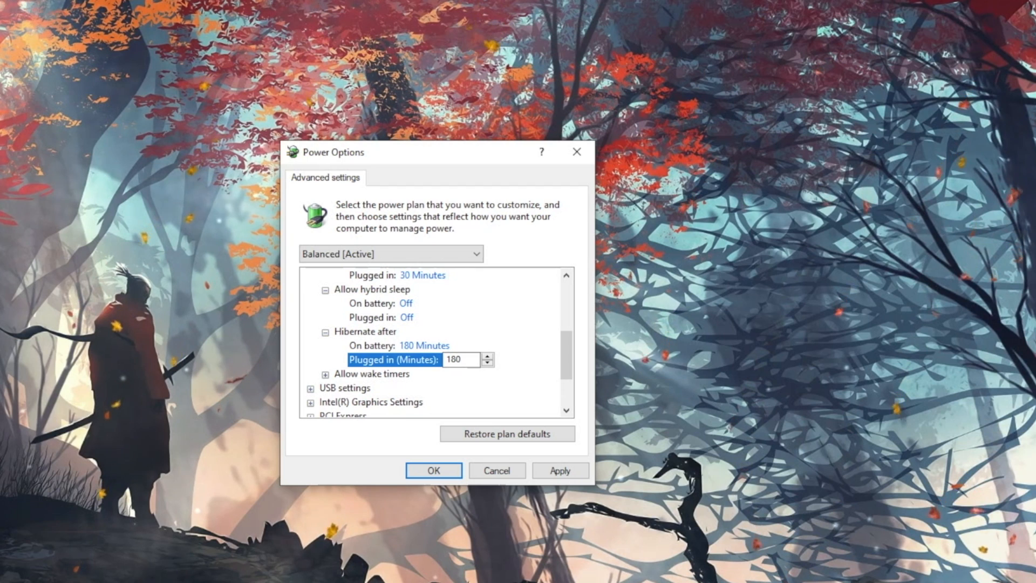
Keep Allow wake timers at Important Wake Timers Only when plugged in.
{"action": "left_click", "coordinate": [324, 374]}
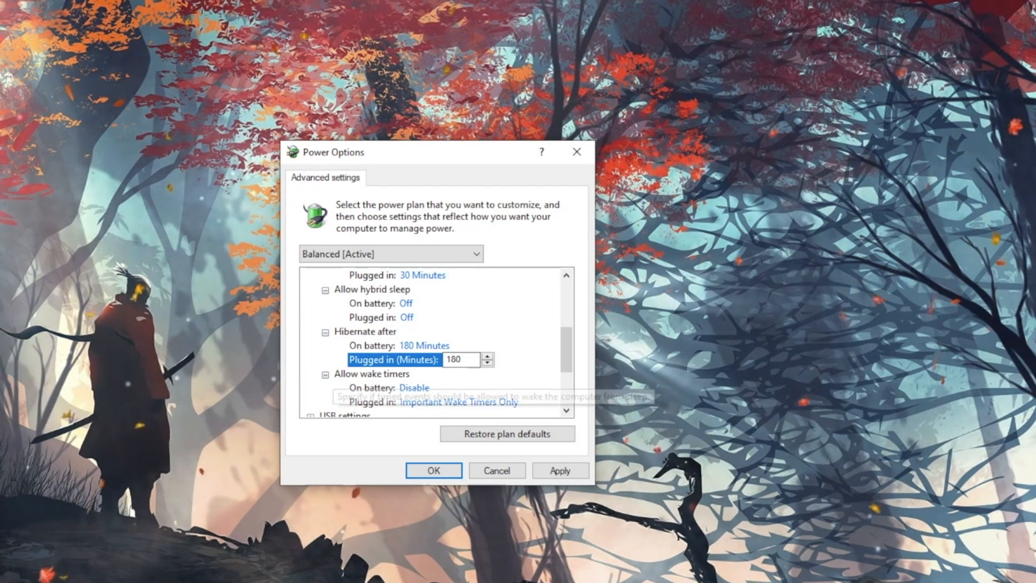
{"action": "scroll", "scroll_direction": "down", "scroll_amount": 3}
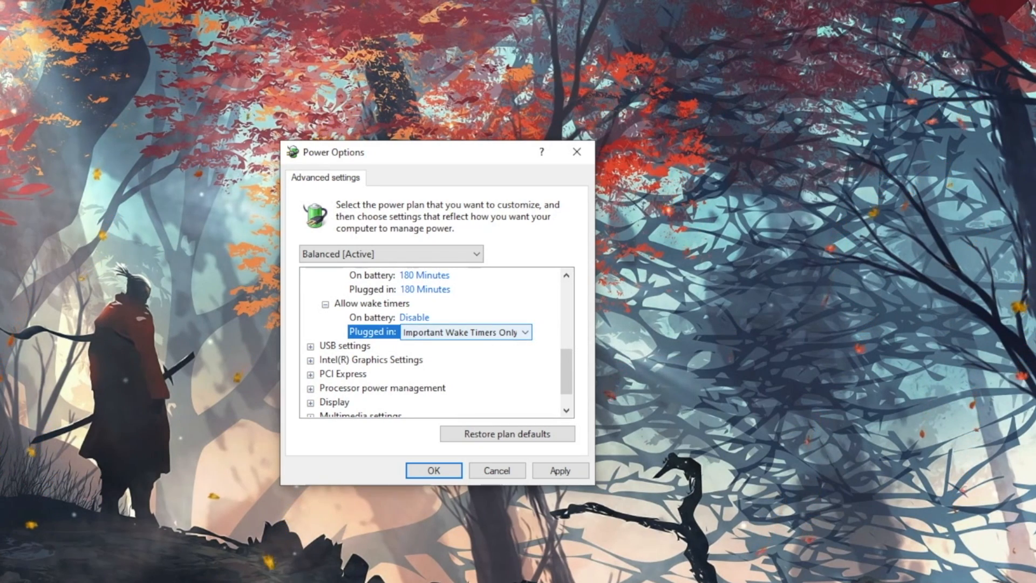
{"action": "left_click", "coordinate": [531, 332]}
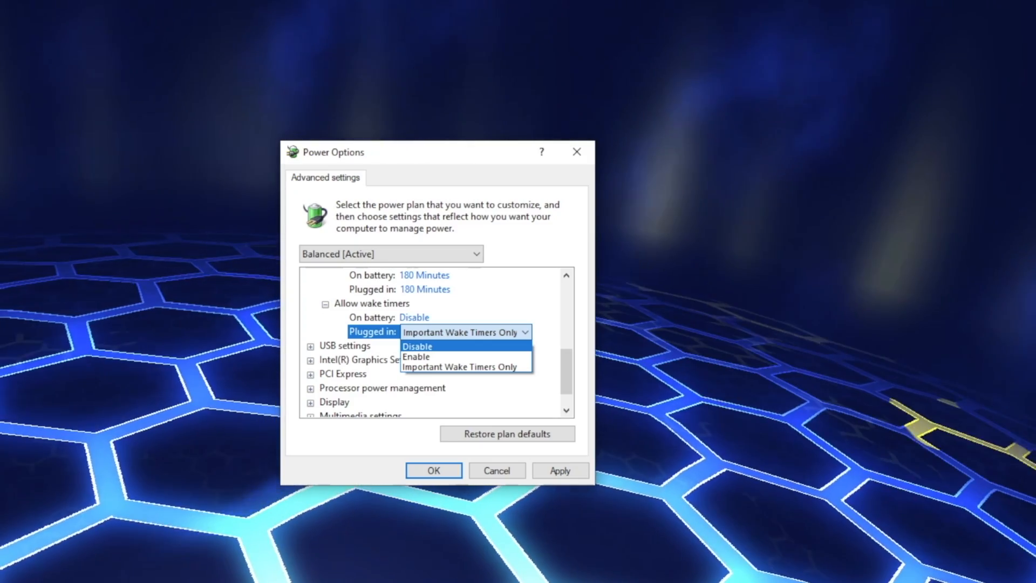
{"action": "mouse_move", "coordinate": [417, 357]}
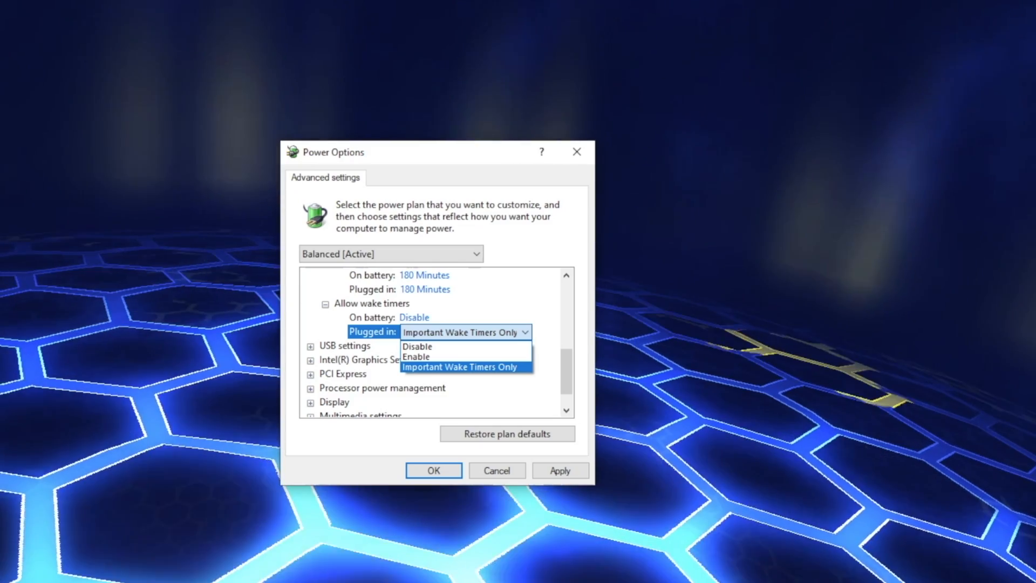
{"action": "left_click", "coordinate": [466, 367]}
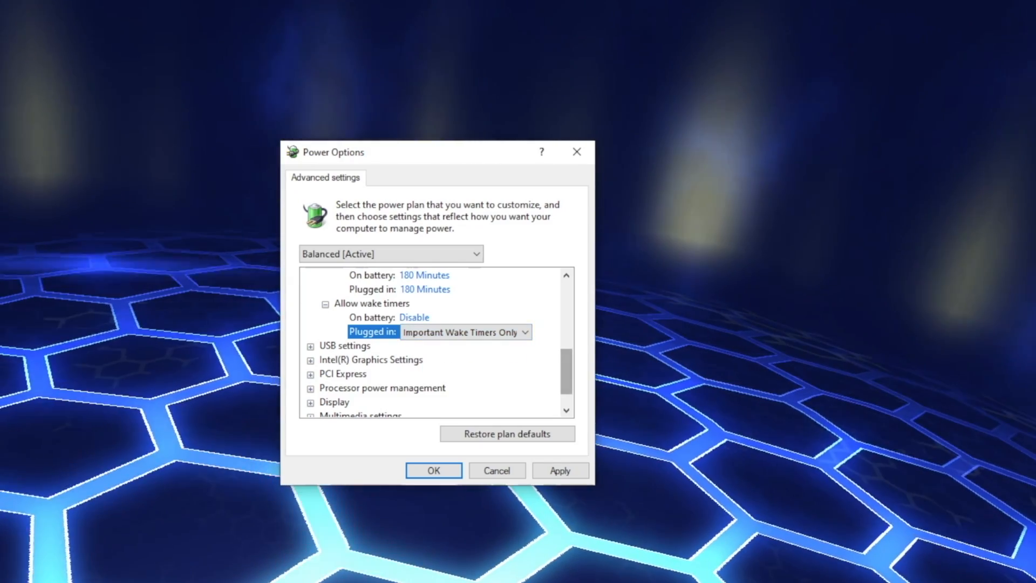
Expand USB settings > USB selective suspend and list plugged-in choices (Disabled, Enabled).
{"action": "left_click", "coordinate": [345, 346]}
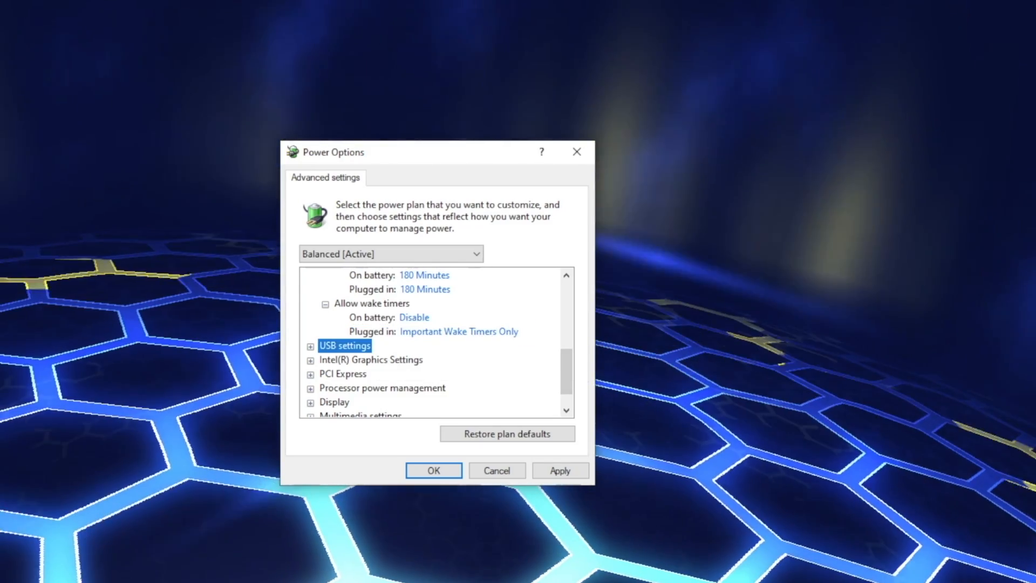
{"action": "left_click", "coordinate": [310, 346]}
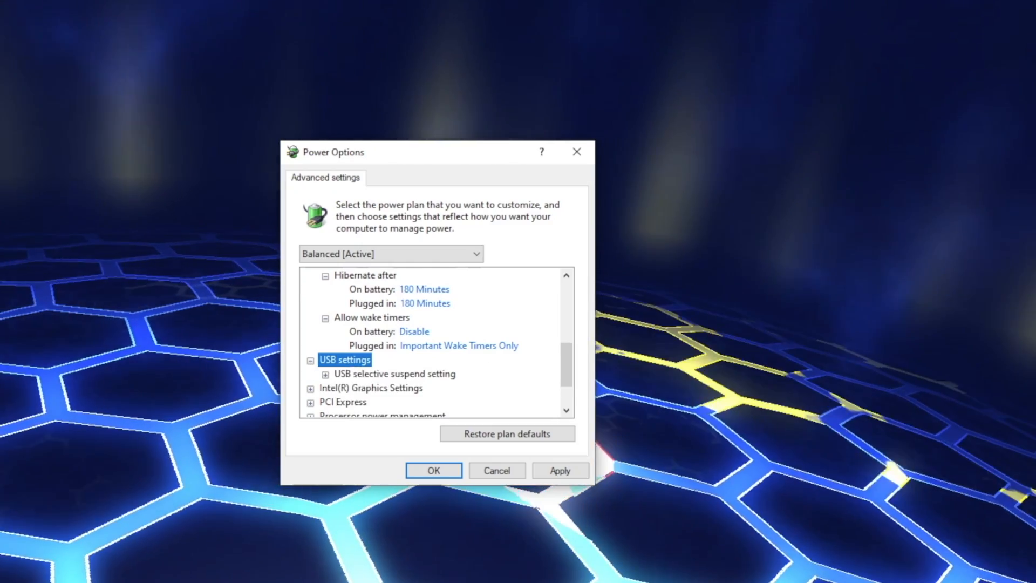
{"action": "left_click", "coordinate": [394, 373]}
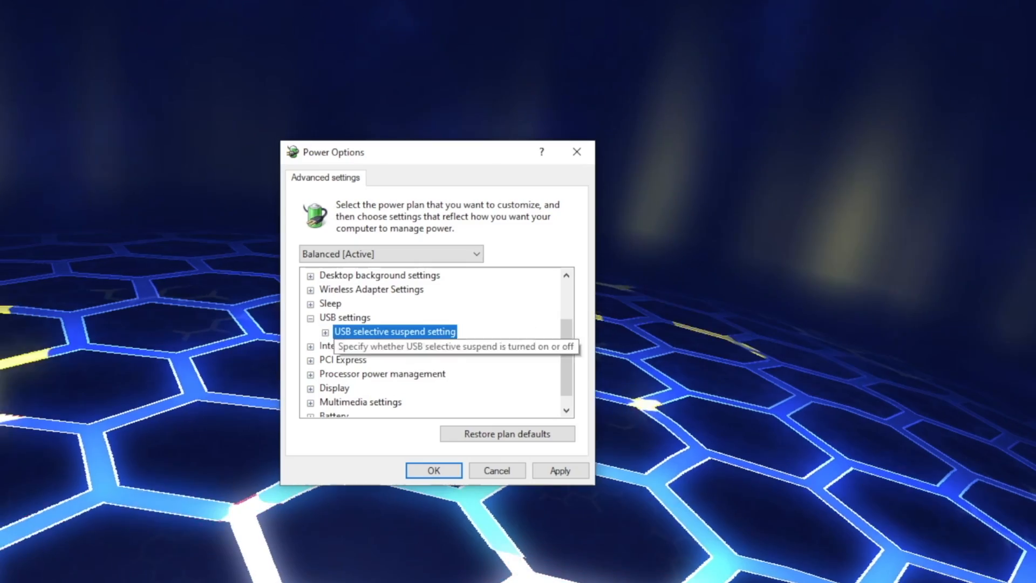
{"action": "left_click", "coordinate": [325, 332]}
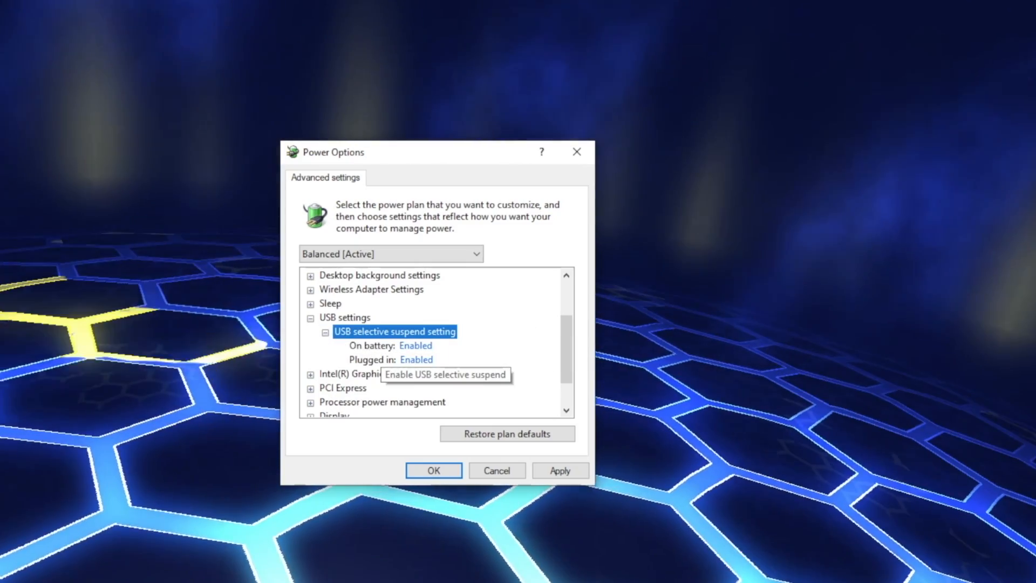
{"action": "left_click", "coordinate": [453, 360]}
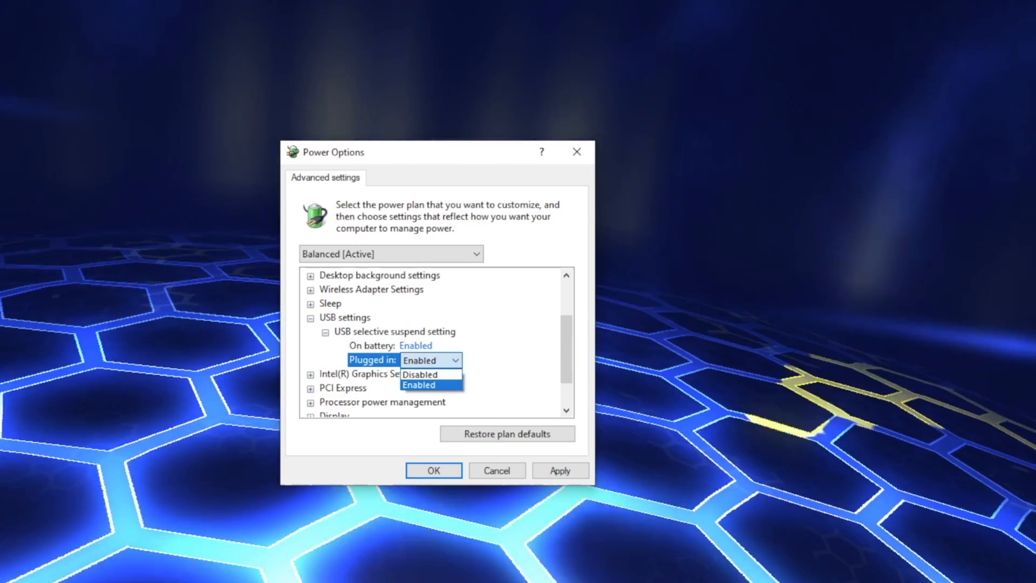
{"action": "mouse_move", "coordinate": [420, 374]}
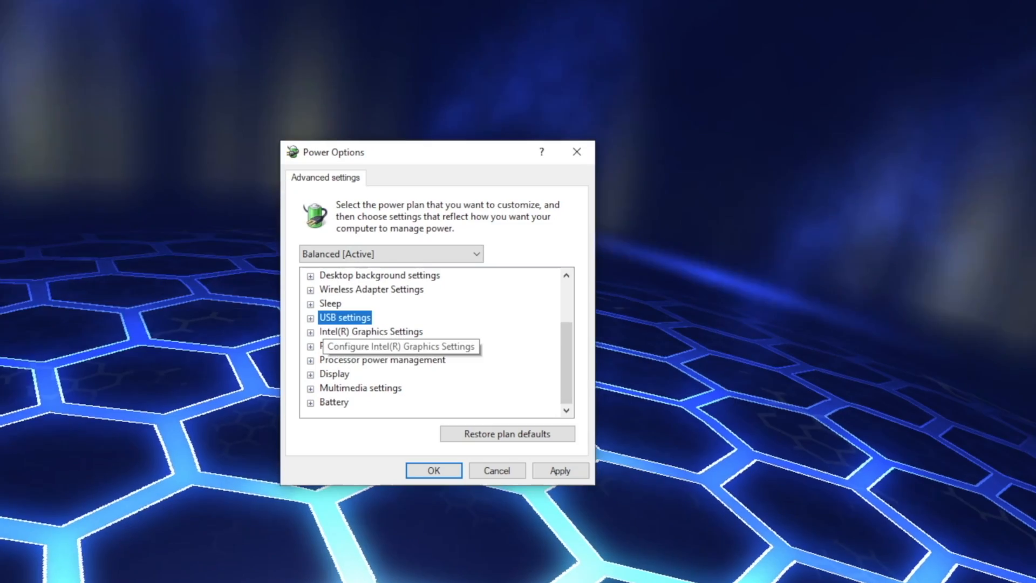
Expand and collapse Intel(R) Graphics Settings to check its contents.
{"action": "left_click", "coordinate": [371, 331]}
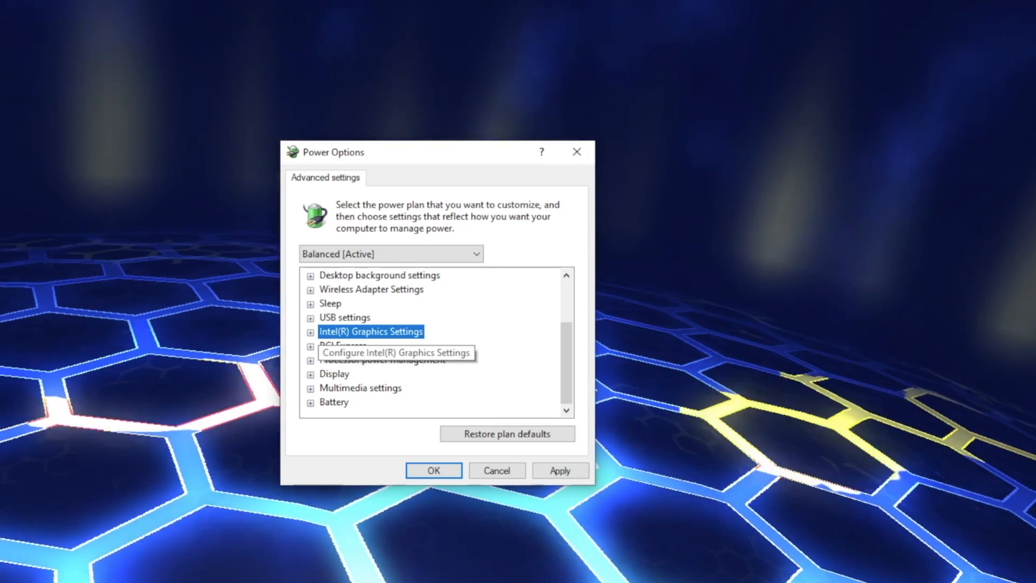
{"action": "left_click", "coordinate": [308, 331]}
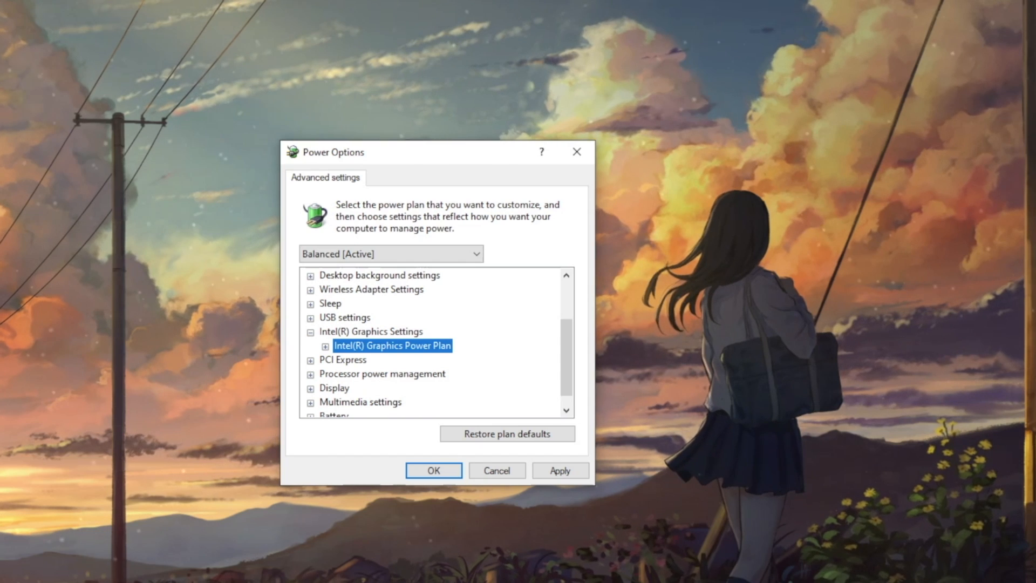
{"action": "left_click", "coordinate": [326, 346]}
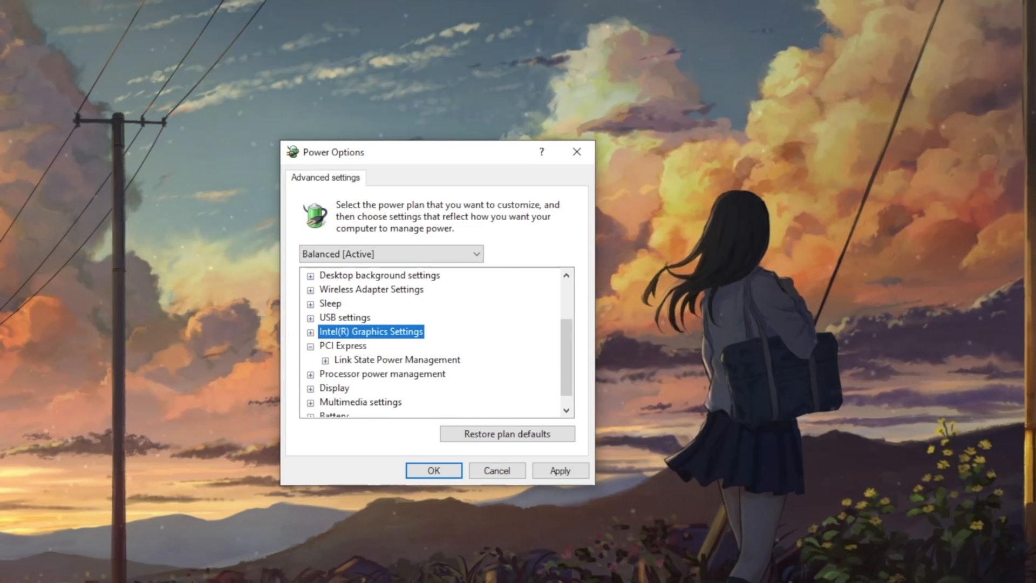
Expand PCI Express > Link State Power Management and list plugged-in Off/Moderate/Maximum power savings.
{"action": "left_click", "coordinate": [342, 331]}
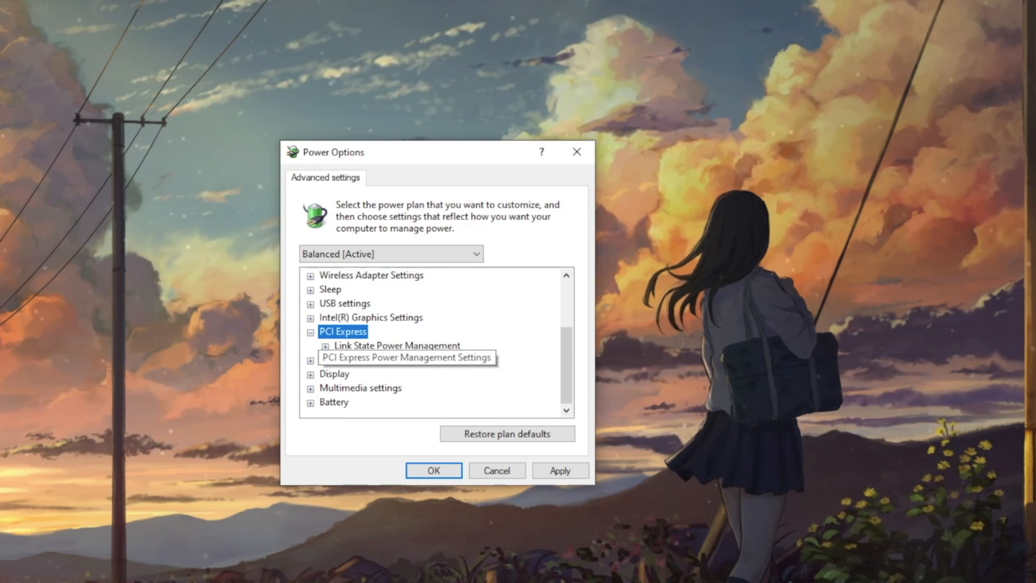
{"action": "left_click", "coordinate": [397, 345]}
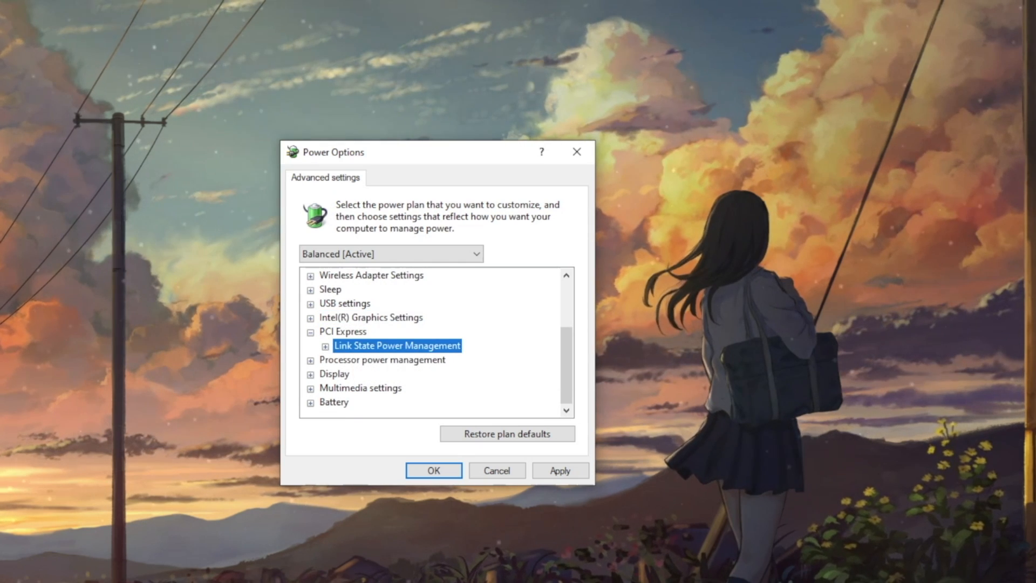
{"action": "left_click", "coordinate": [326, 345]}
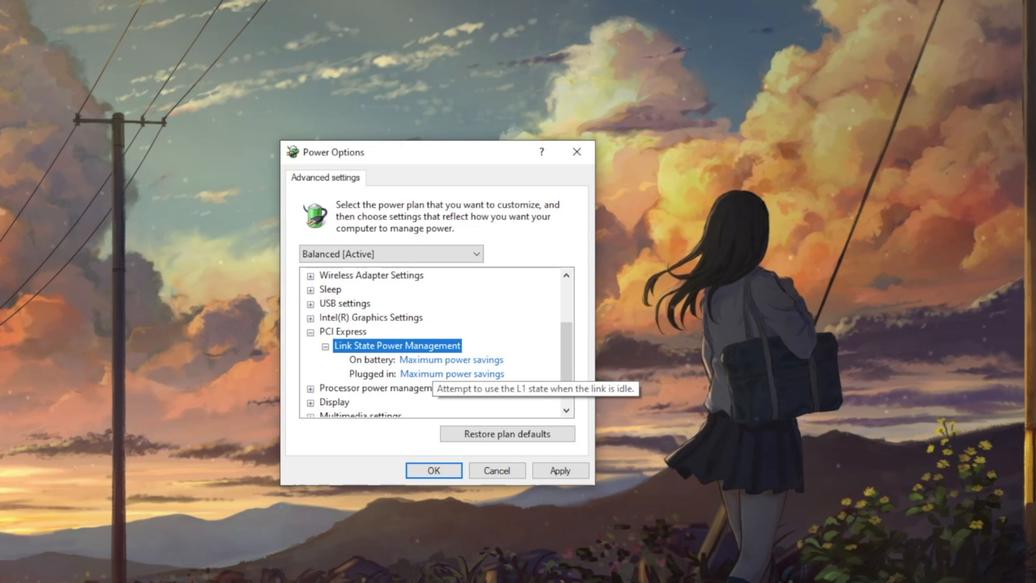
{"action": "left_click", "coordinate": [451, 374]}
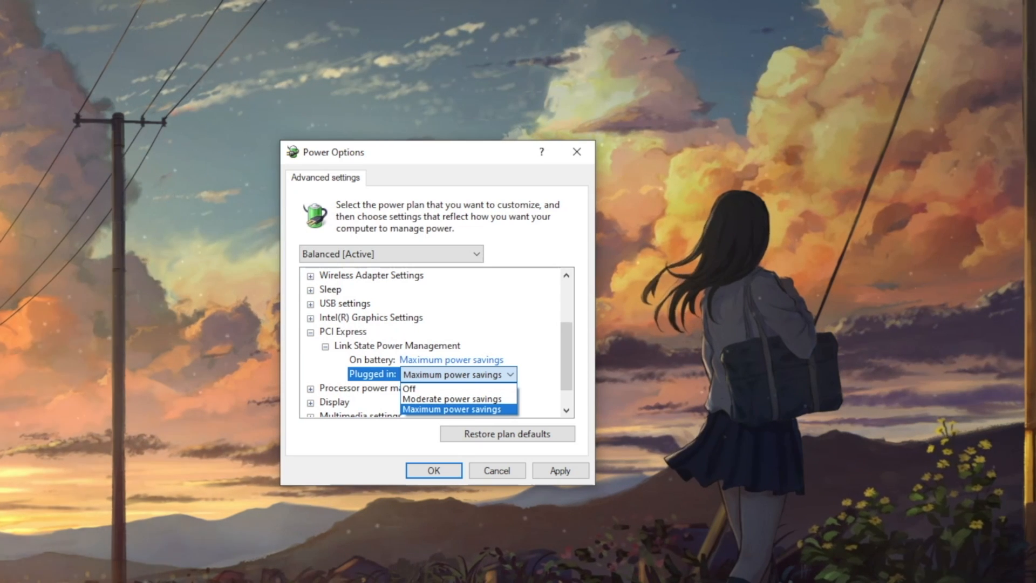
{"action": "mouse_move", "coordinate": [430, 388]}
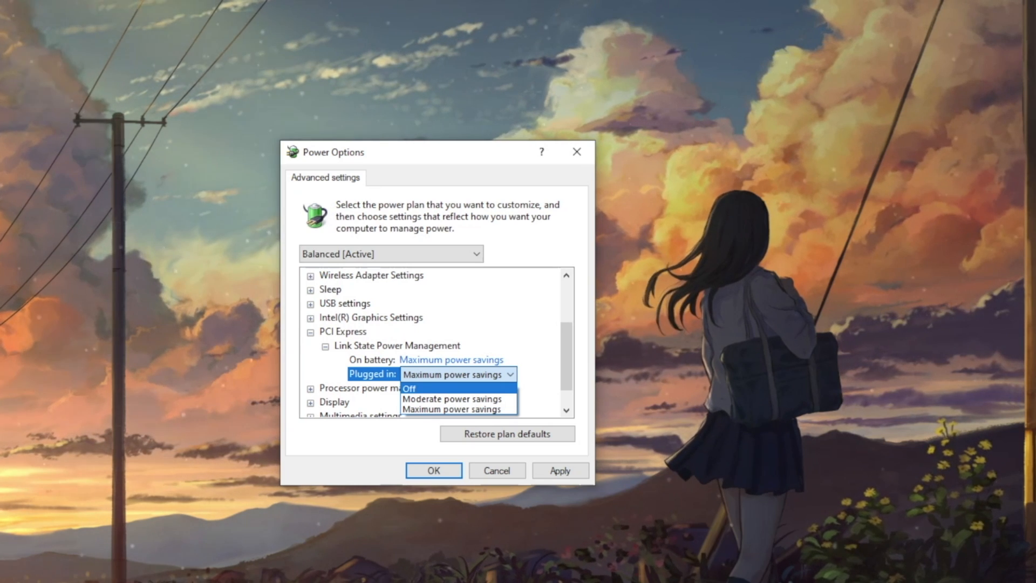
{"action": "mouse_move", "coordinate": [450, 398]}
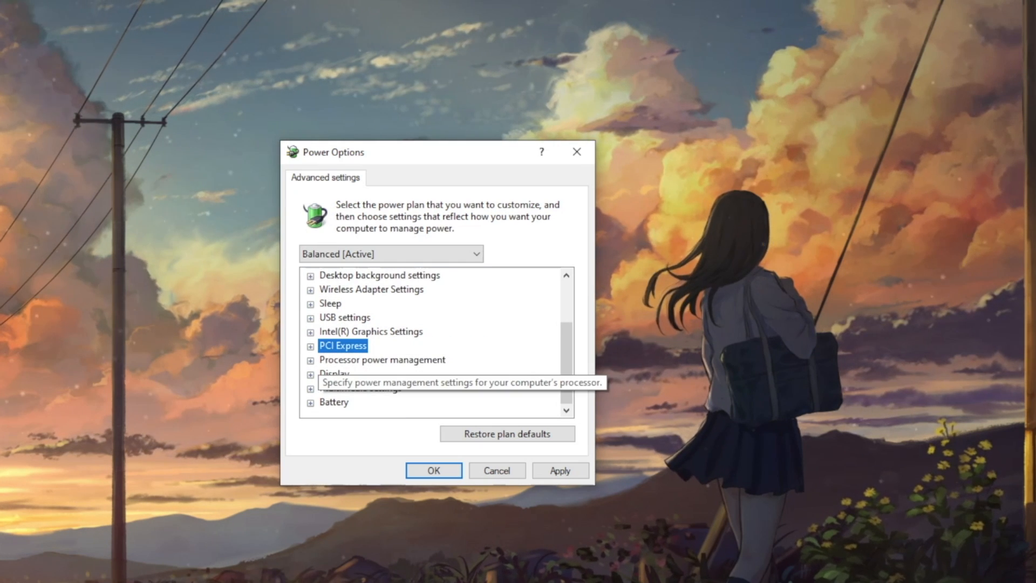
Expand Processor power management and open the plugged-in minimum processor state (5%).
{"action": "left_click", "coordinate": [382, 359]}
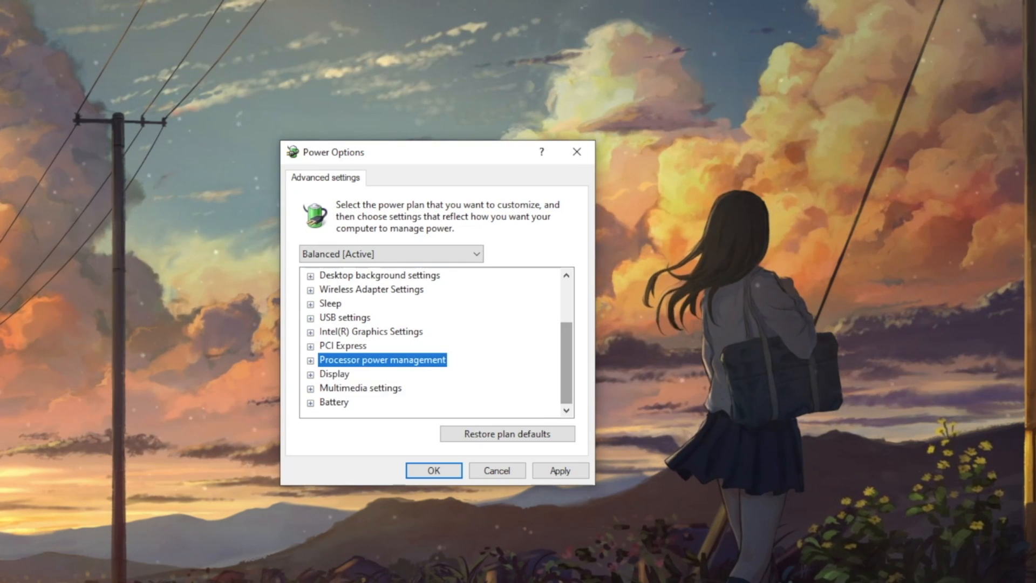
{"action": "left_click", "coordinate": [309, 359]}
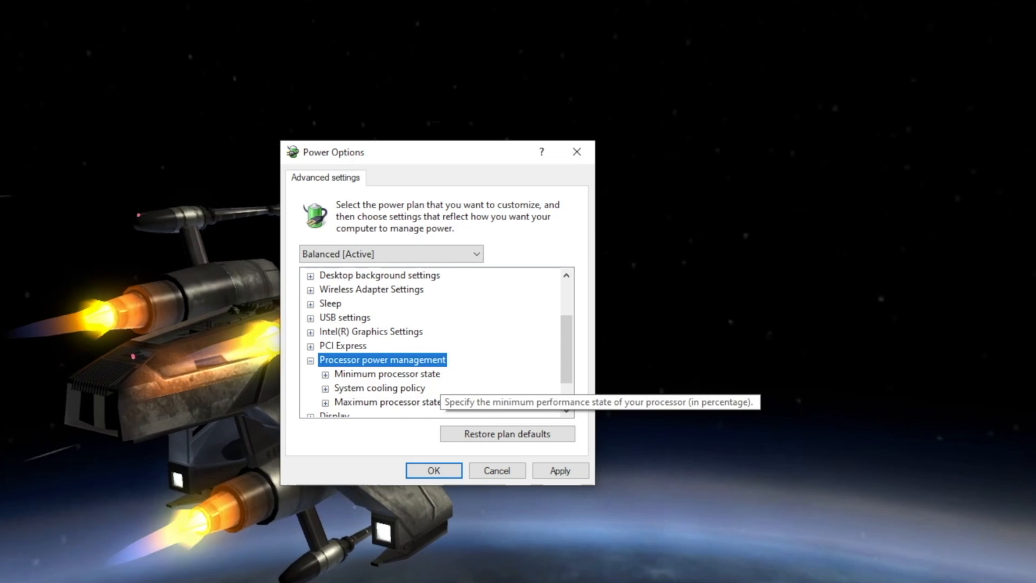
{"action": "left_click", "coordinate": [324, 373]}
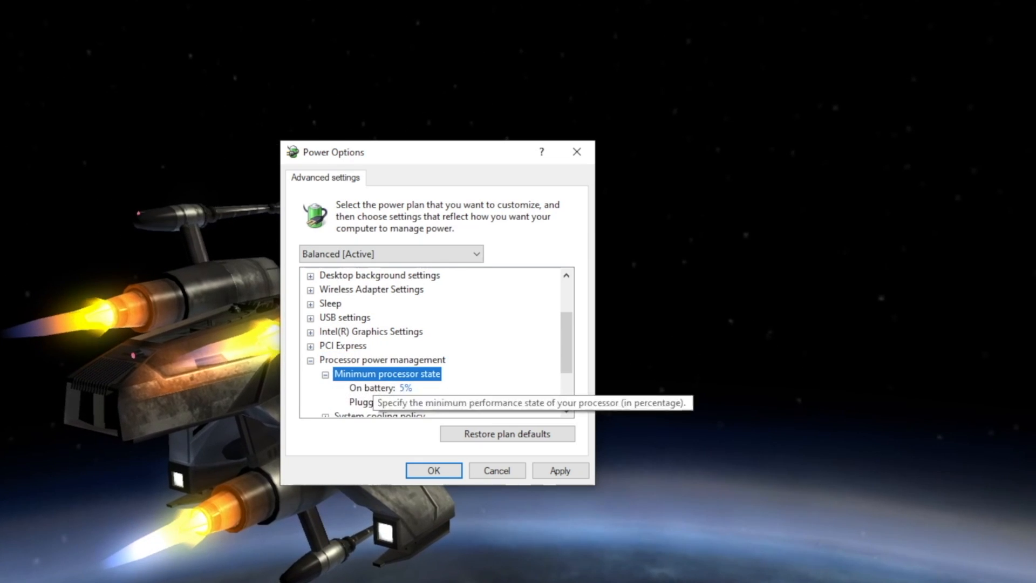
{"action": "left_click", "coordinate": [387, 402]}
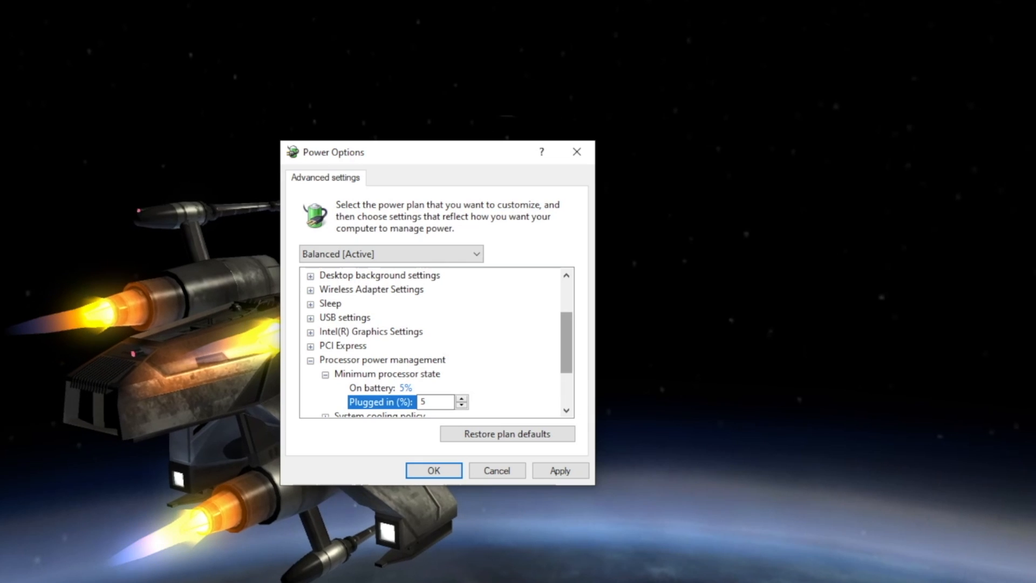
List the plugged-in System cooling policy choices (Passive, Active).
{"action": "scroll", "scroll_direction": "down", "scroll_amount": 3}
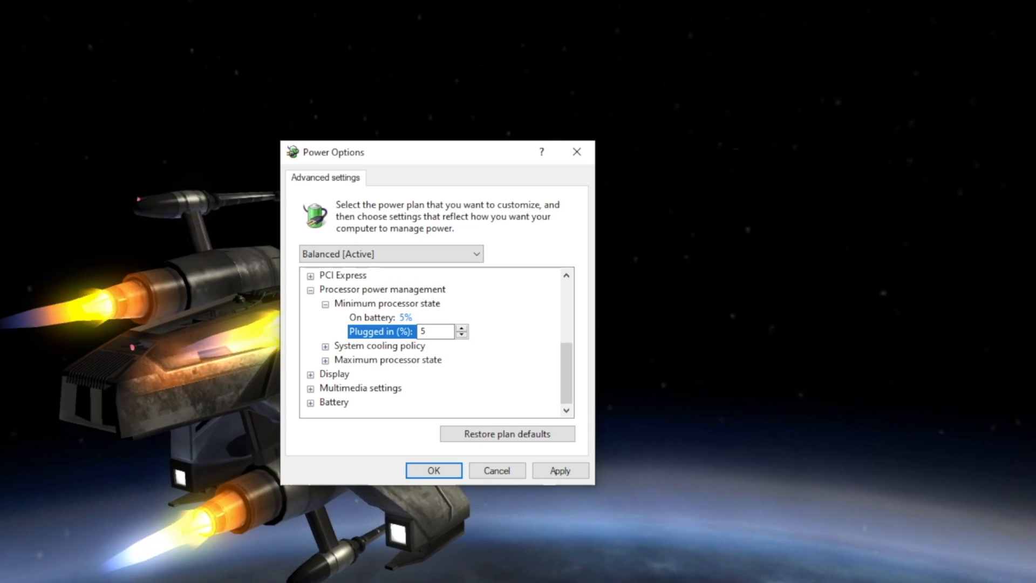
{"action": "left_click", "coordinate": [312, 346]}
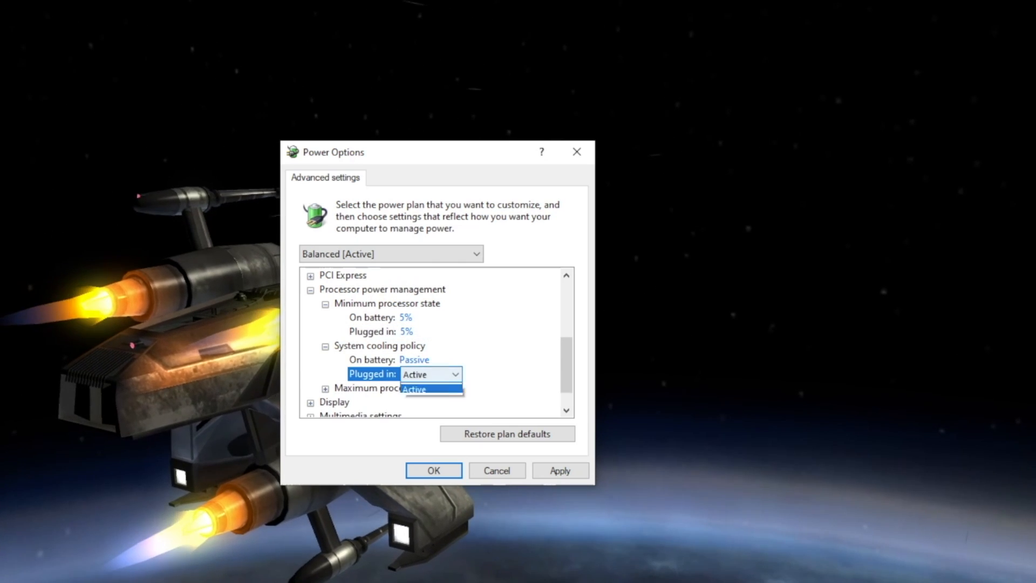
{"action": "left_click", "coordinate": [454, 374]}
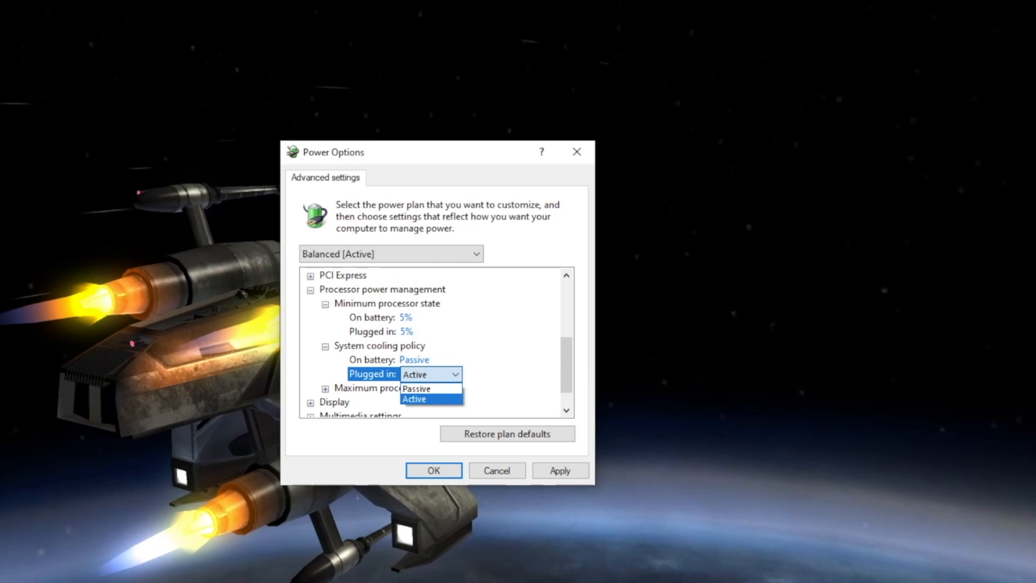
{"action": "mouse_move", "coordinate": [417, 388]}
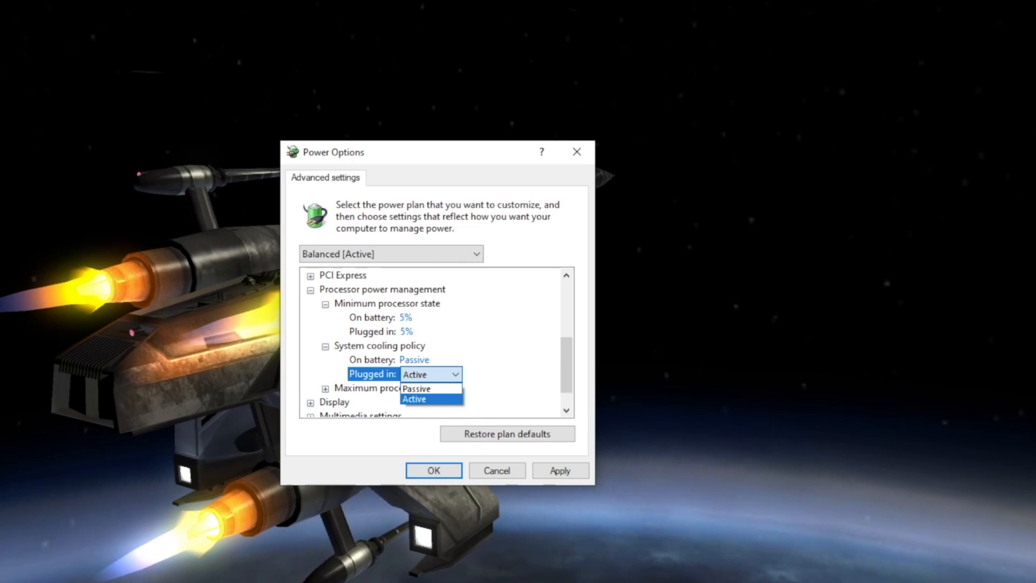
{"action": "mouse_move", "coordinate": [416, 388]}
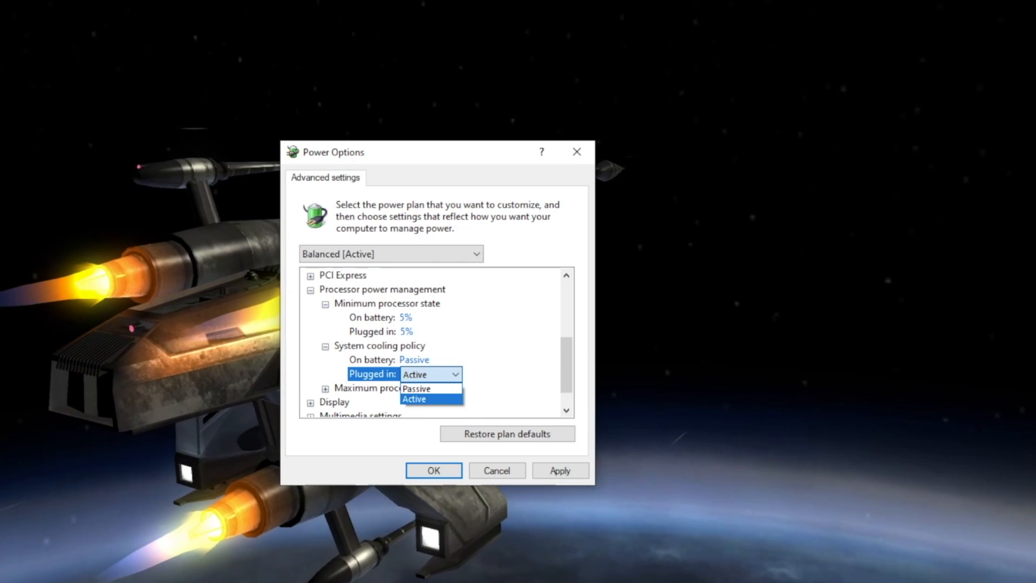
{"action": "mouse_move", "coordinate": [416, 387]}
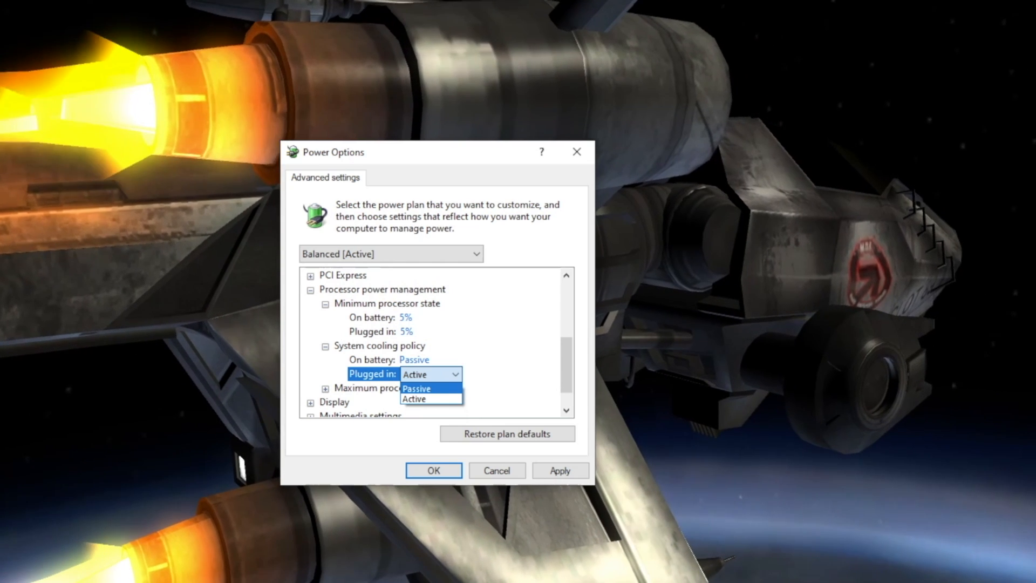
Expand Maximum processor state, select its plugged-in percentage, then collapse Processor power management.
{"action": "left_click", "coordinate": [414, 399]}
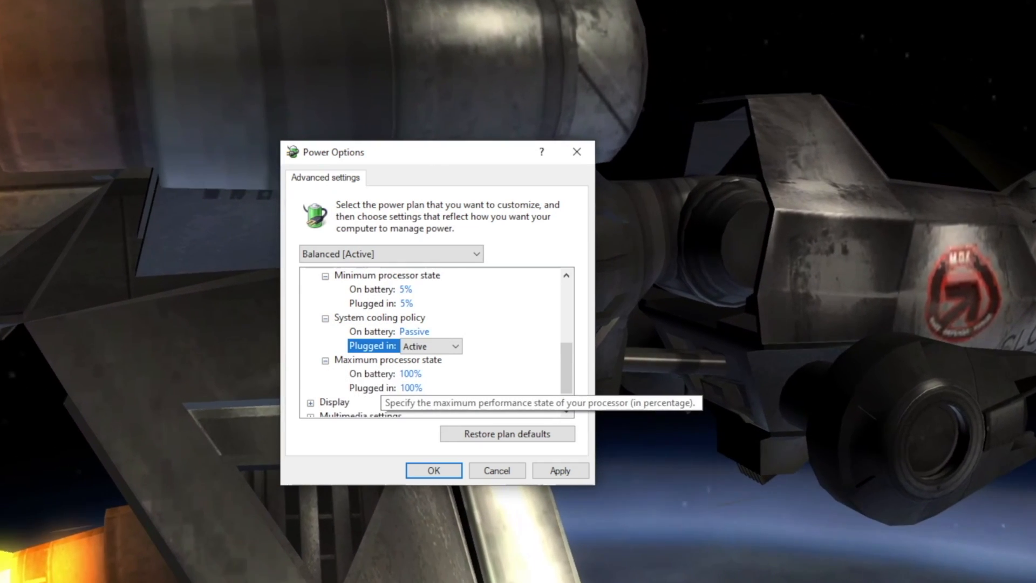
{"action": "left_click", "coordinate": [410, 387]}
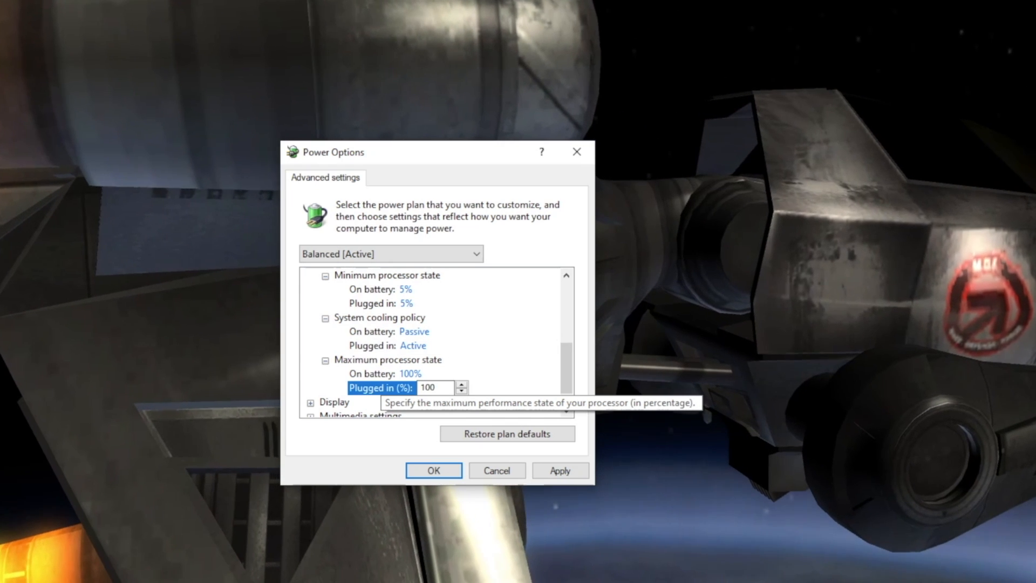
{"action": "left_click", "coordinate": [462, 391]}
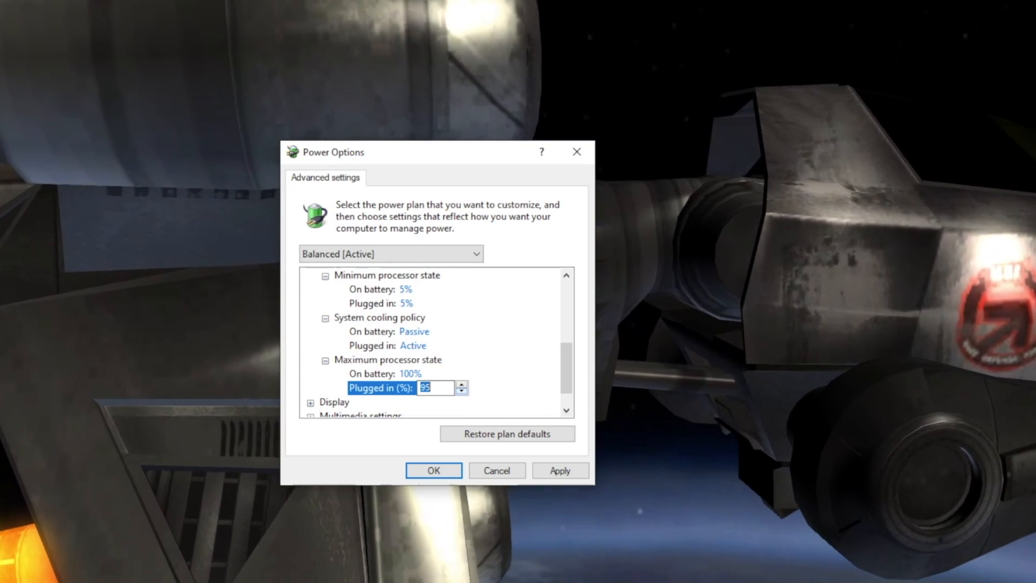
{"action": "left_click", "coordinate": [462, 383]}
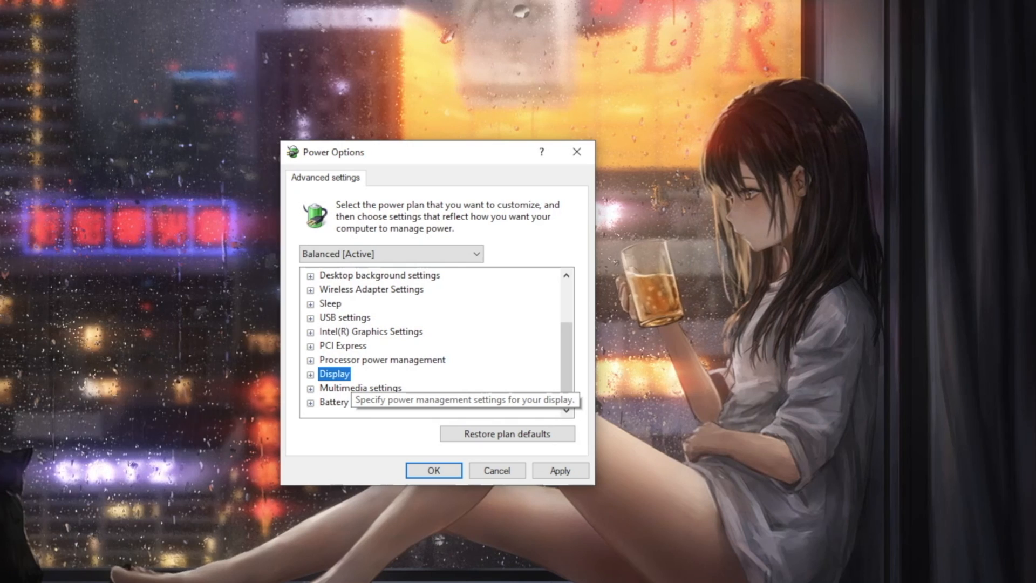
Check the plugged-in Turn off display after timeout, then collapse Display.
{"action": "left_click", "coordinate": [310, 374]}
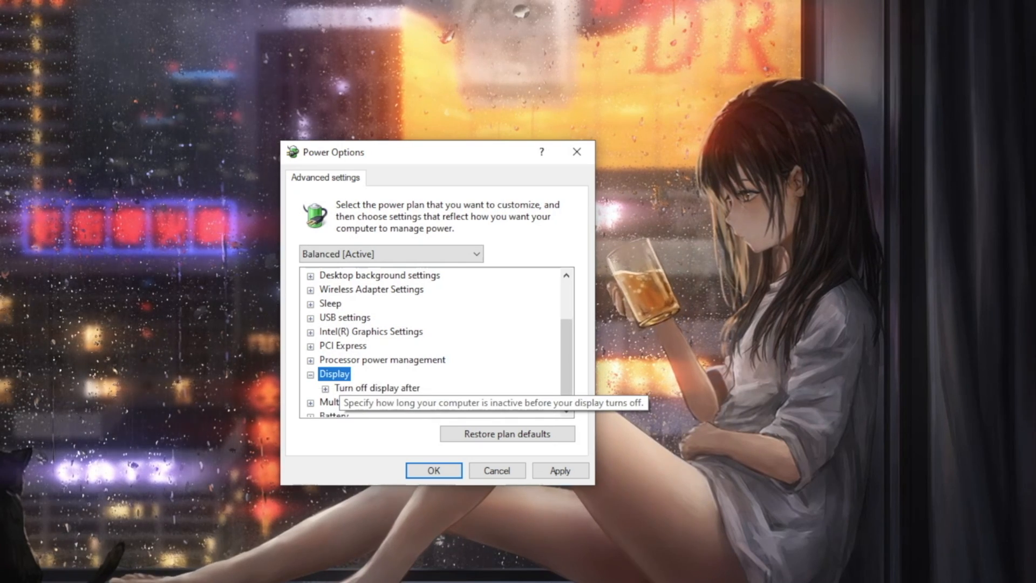
{"action": "left_click", "coordinate": [327, 388]}
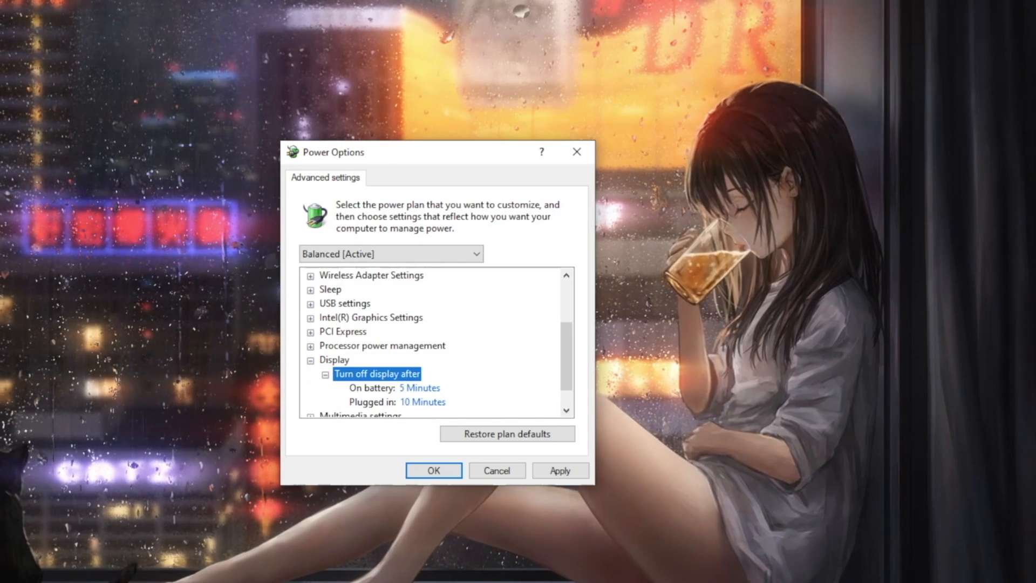
{"action": "scroll", "scroll_direction": "down", "scroll_amount": 3}
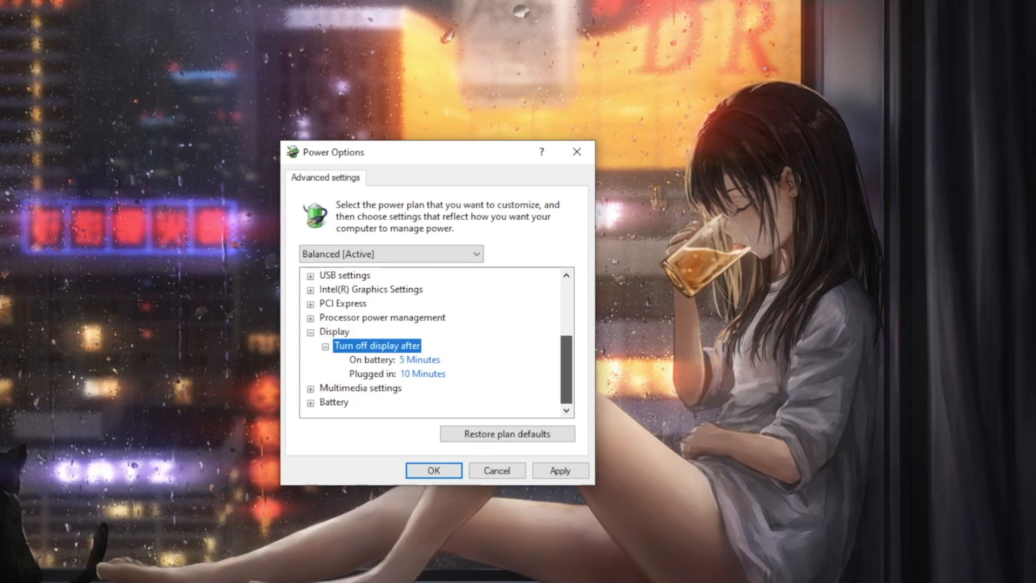
{"action": "left_click", "coordinate": [422, 374]}
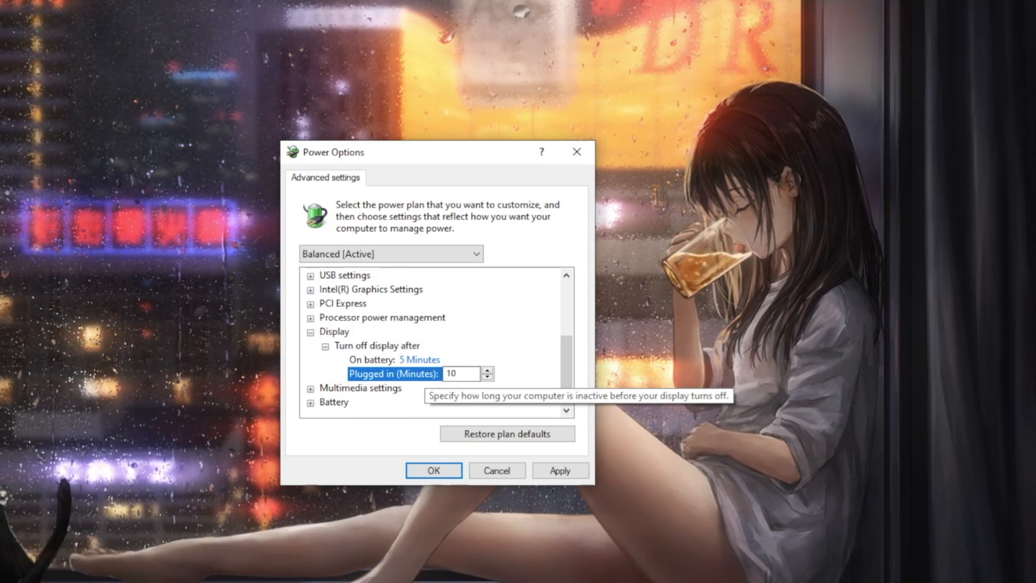
{"action": "left_click", "coordinate": [488, 378]}
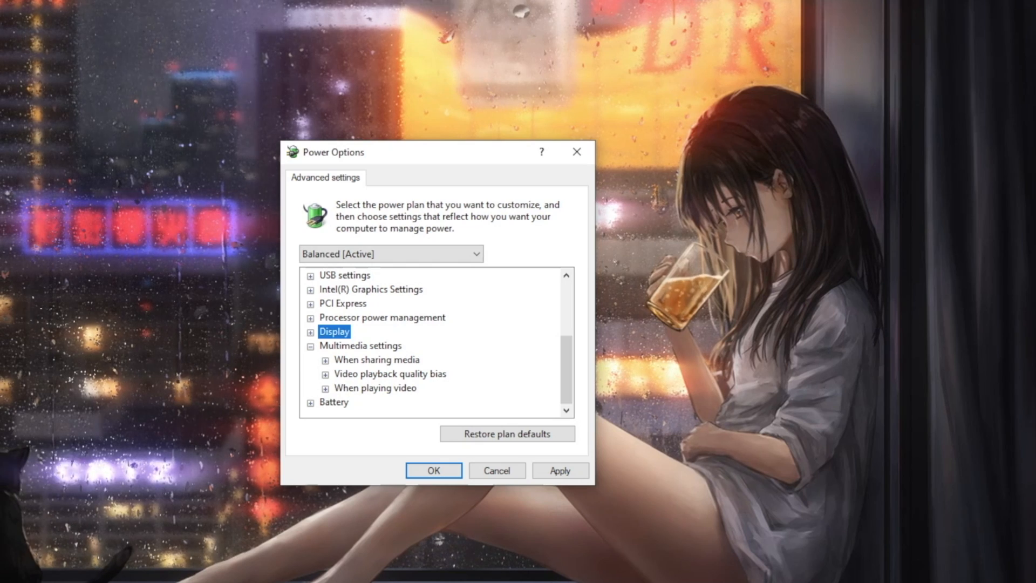
Expand When sharing media and scroll down to view its options.
{"action": "left_click", "coordinate": [324, 359]}
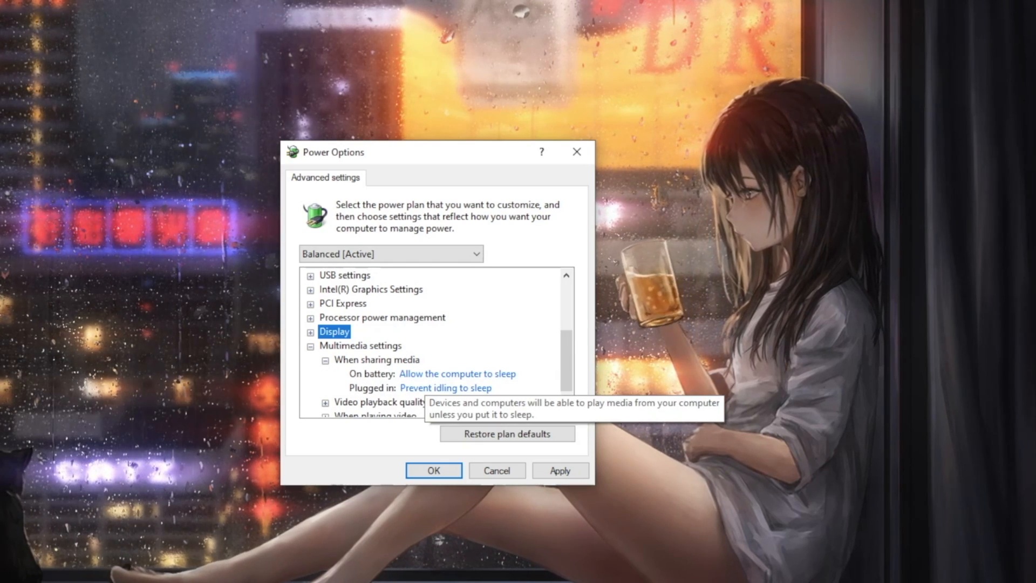
{"action": "scroll", "scroll_direction": "down", "scroll_amount": 3}
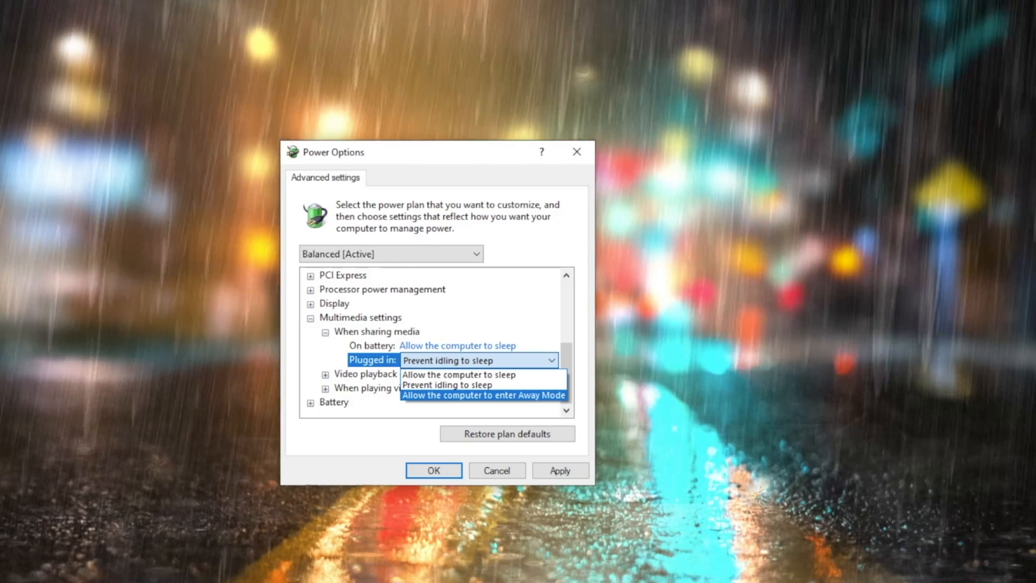
{"action": "mouse_move", "coordinate": [459, 374]}
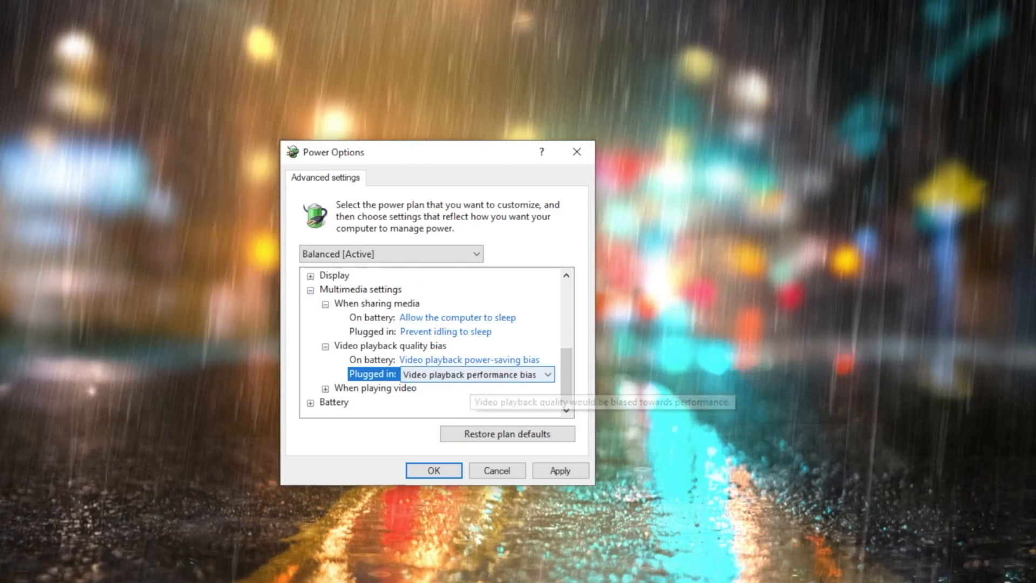
View the plugged-in video playback quality bias choices and expand Critical battery notification.
{"action": "left_click", "coordinate": [547, 374]}
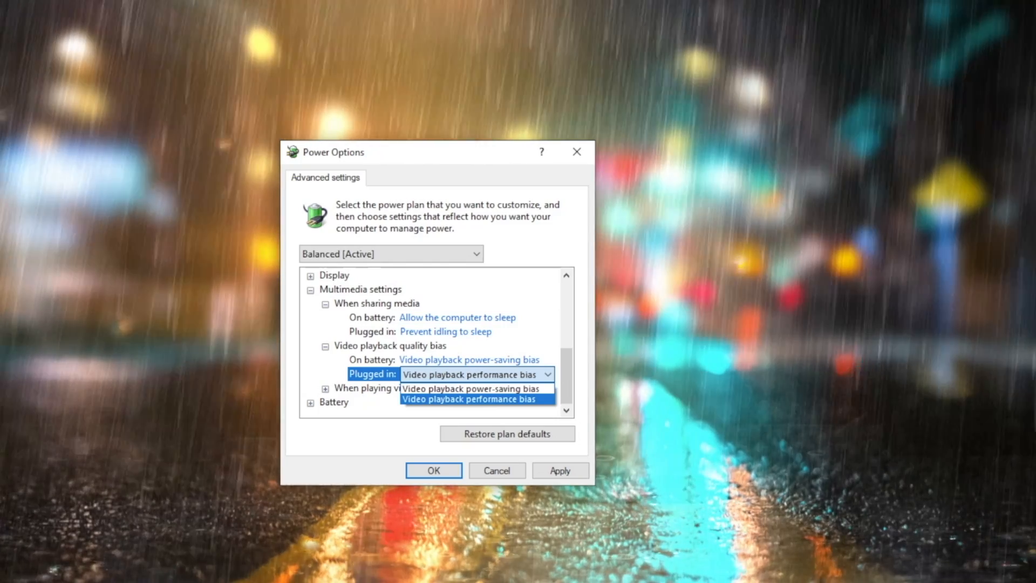
{"action": "mouse_move", "coordinate": [472, 389]}
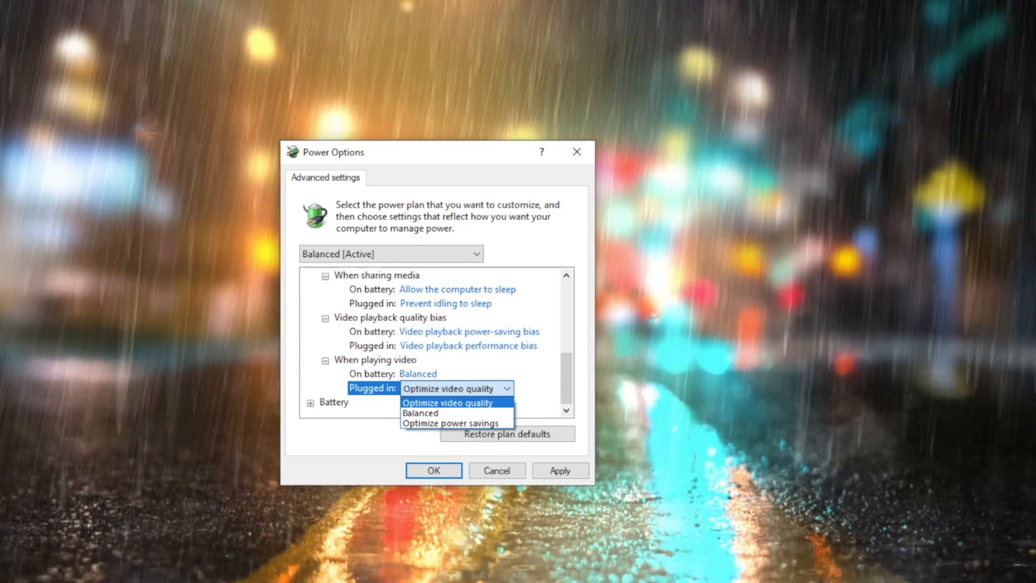
{"action": "mouse_move", "coordinate": [419, 413]}
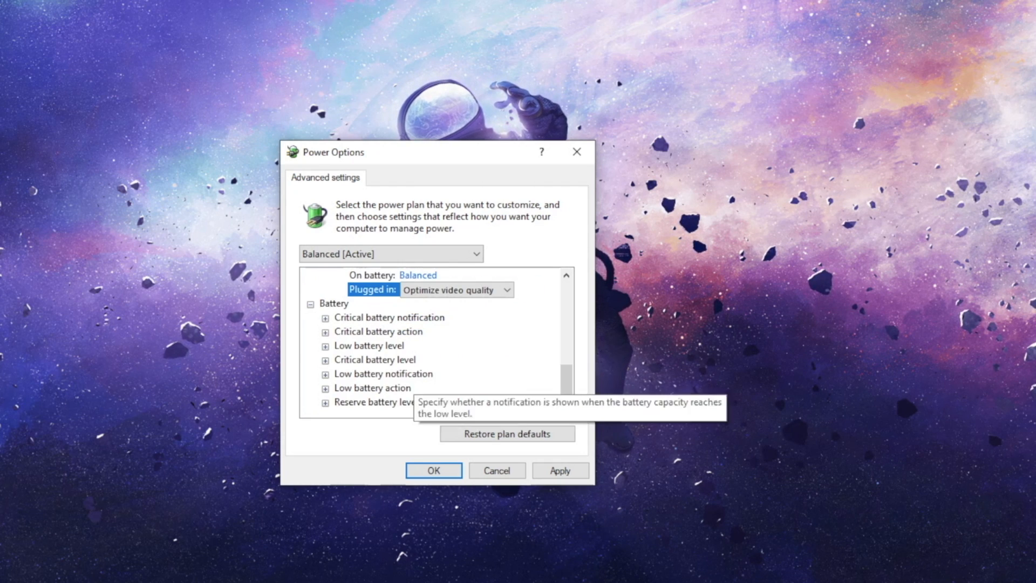
{"action": "left_click", "coordinate": [325, 317]}
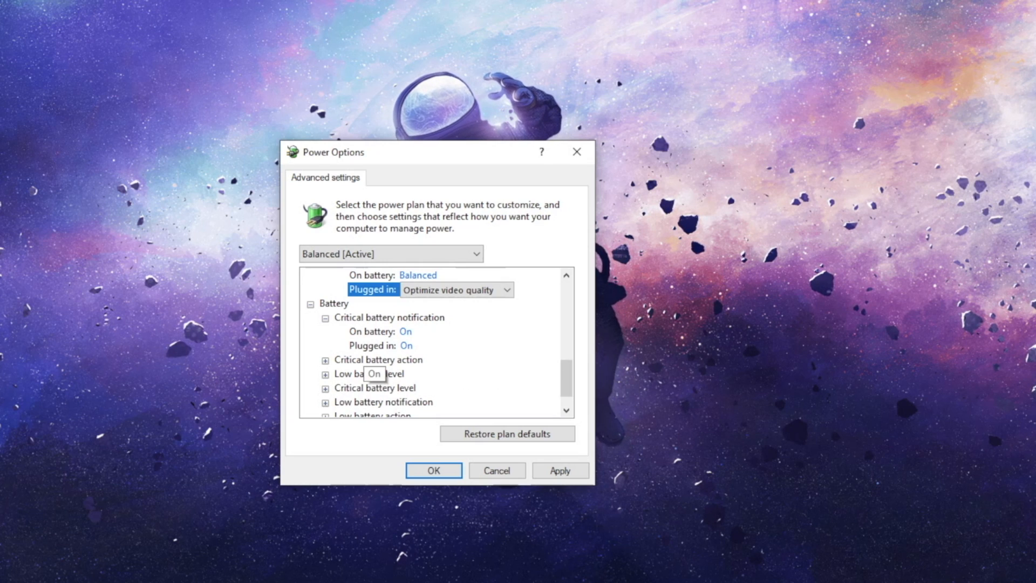
Expand Critical battery action and list its plugged-in choices, keeping Hibernate.
{"action": "left_click", "coordinate": [406, 346]}
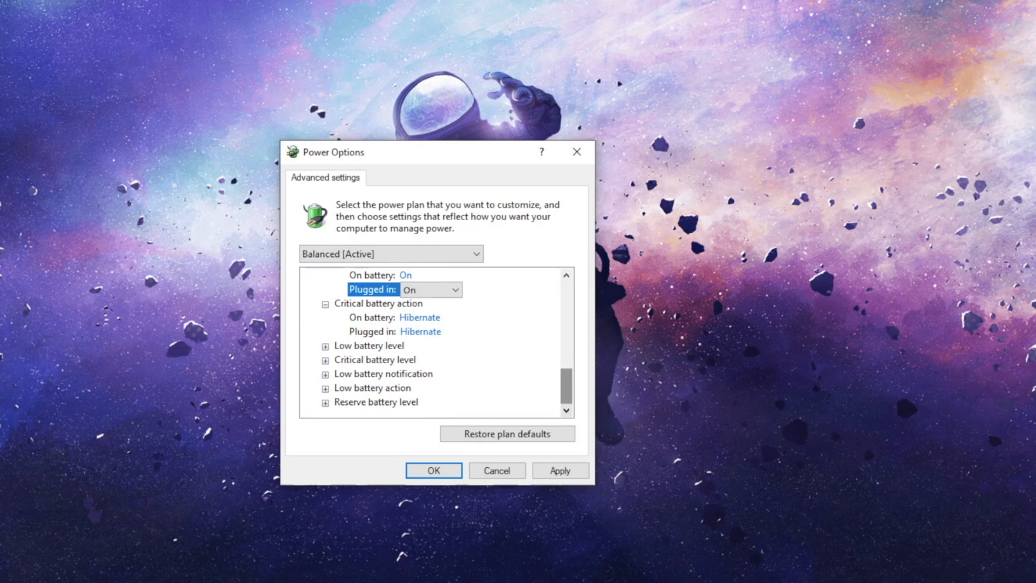
{"action": "left_click", "coordinate": [464, 332]}
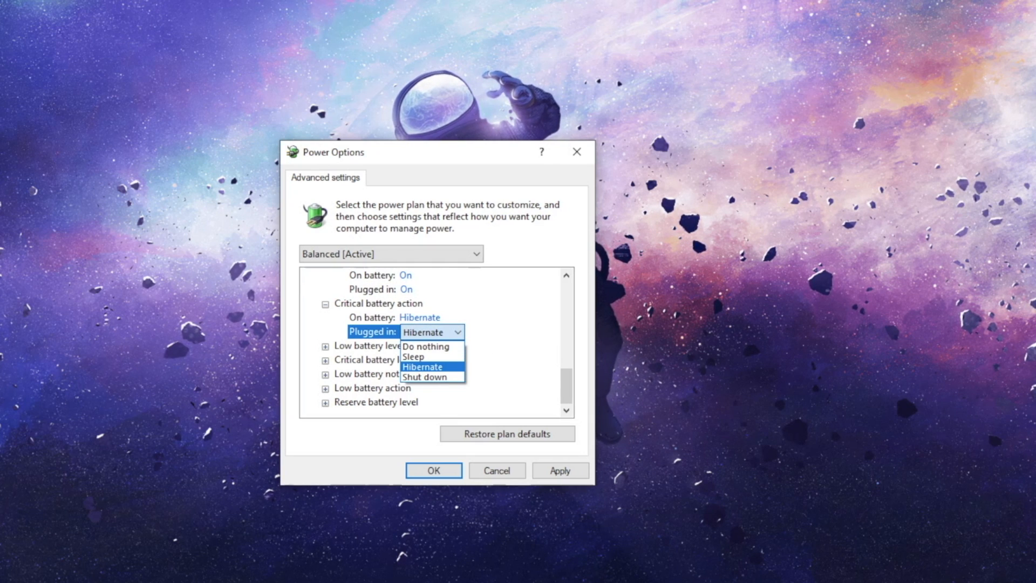
{"action": "mouse_move", "coordinate": [425, 346]}
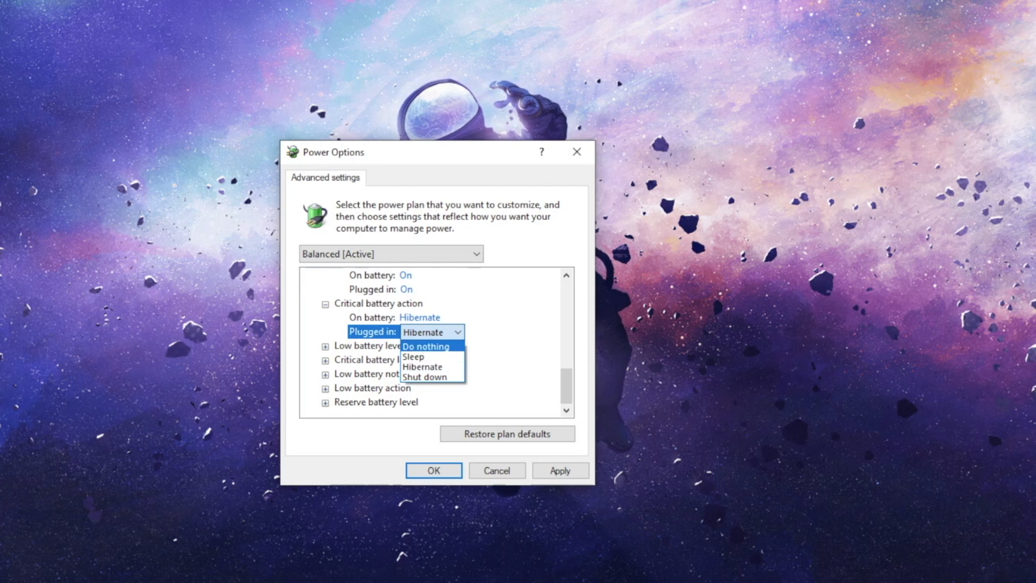
{"action": "mouse_move", "coordinate": [424, 377]}
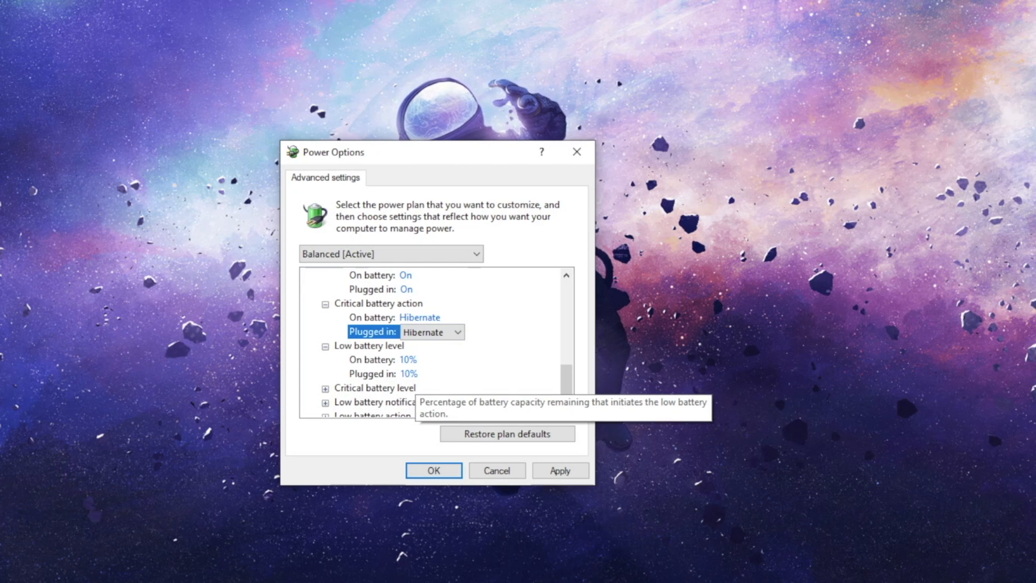
Expand Low battery action (Do nothing) and select the plugged-in Reserve battery level (7%).
{"action": "scroll", "scroll_direction": "down", "scroll_amount": 3}
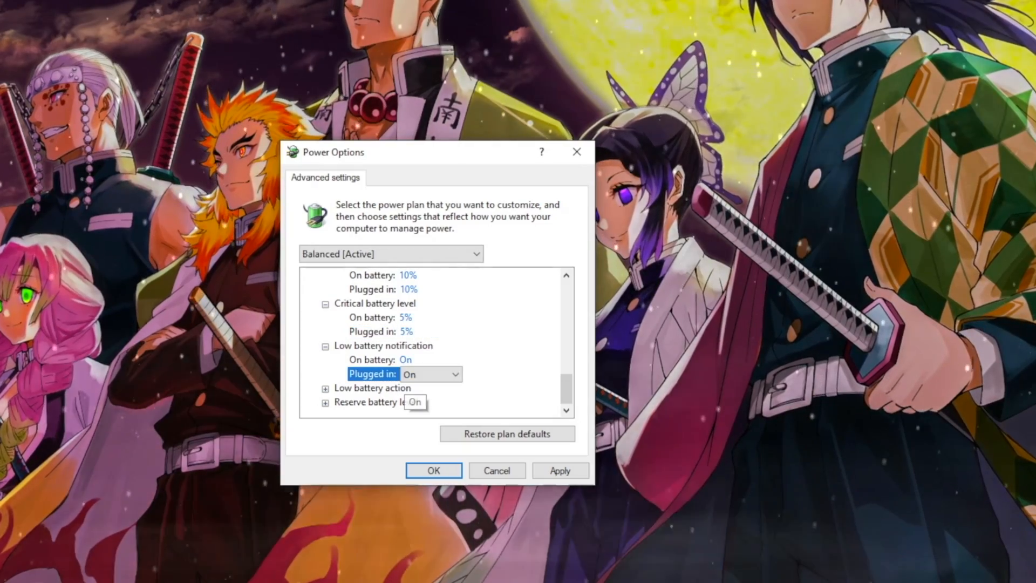
{"action": "left_click", "coordinate": [451, 373]}
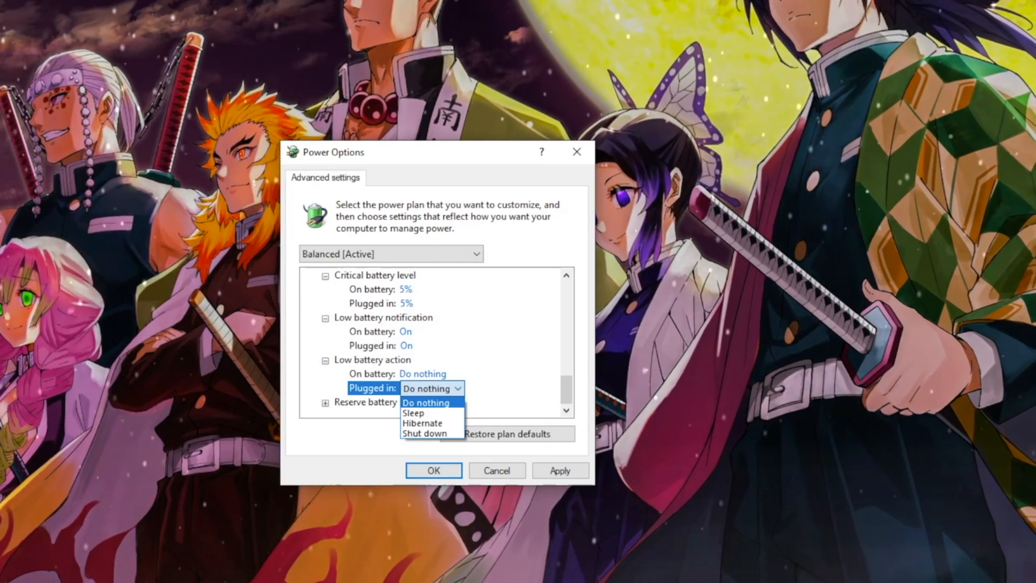
{"action": "mouse_move", "coordinate": [423, 423]}
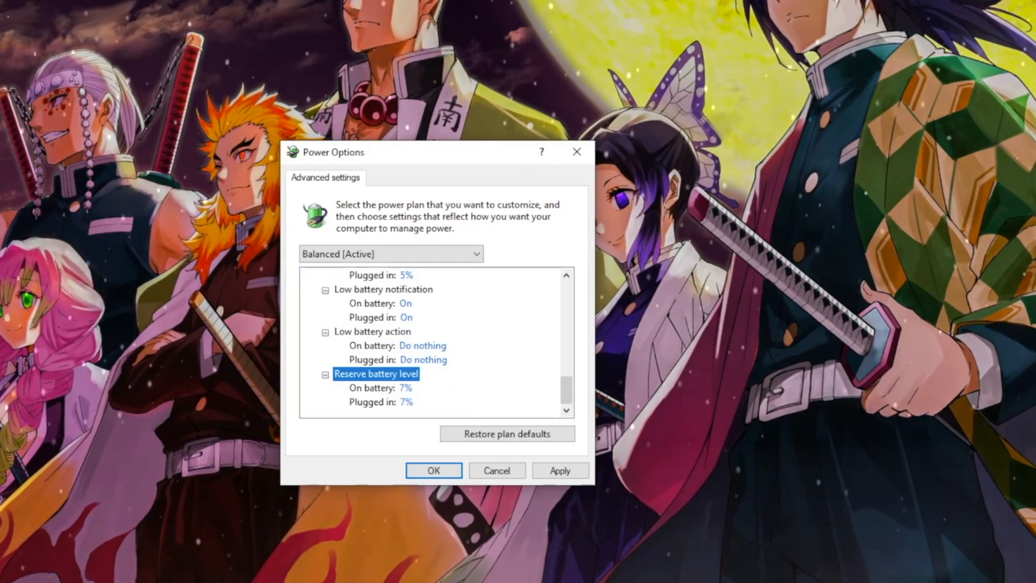
{"action": "left_click", "coordinate": [405, 402]}
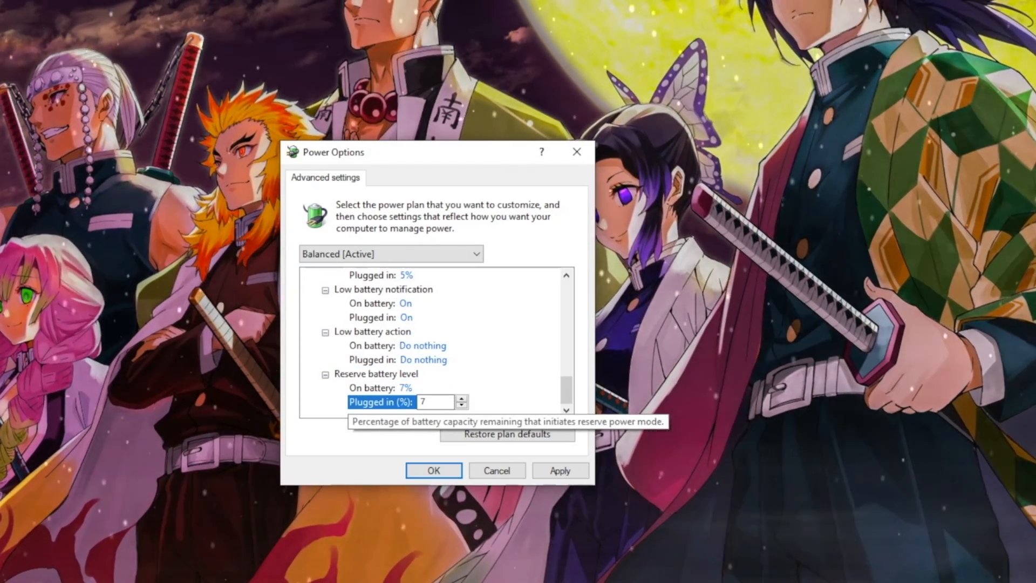